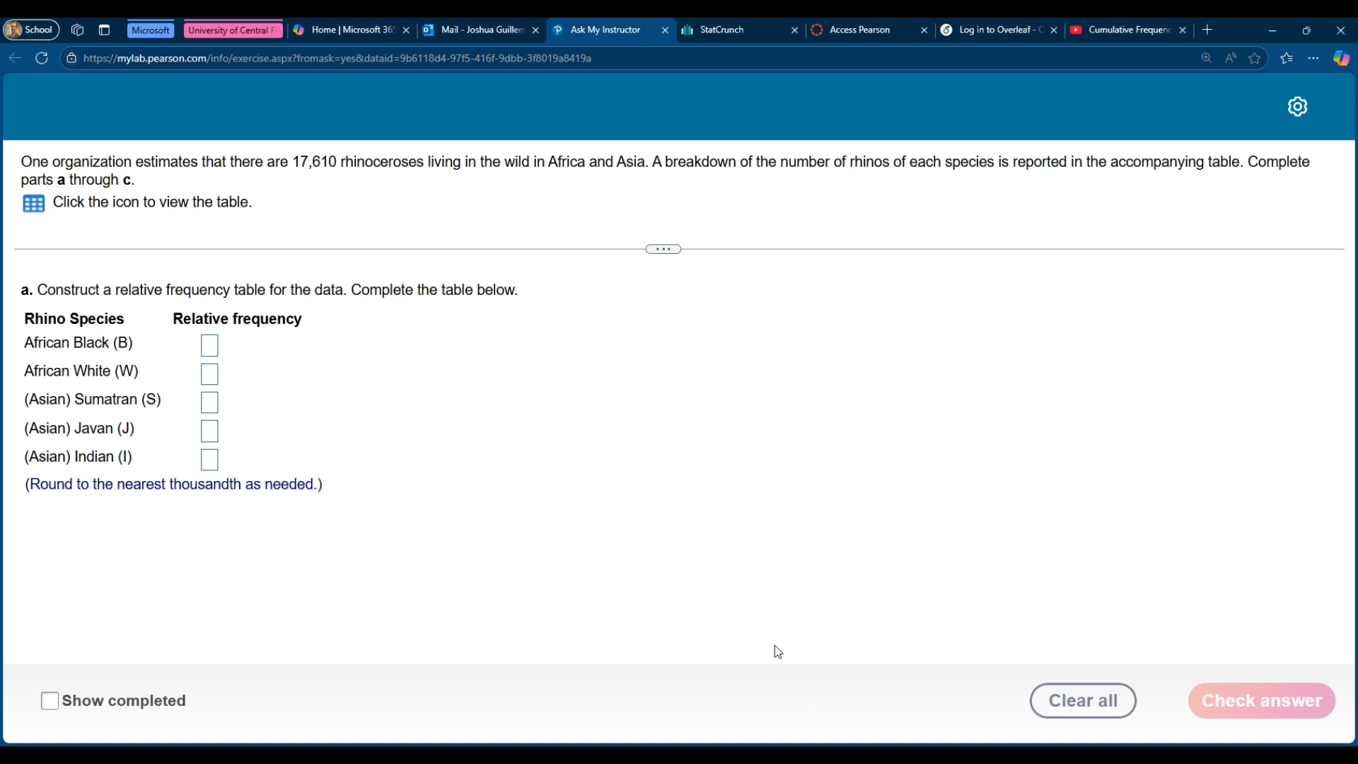
pyautogui.moveTo(536, 385)
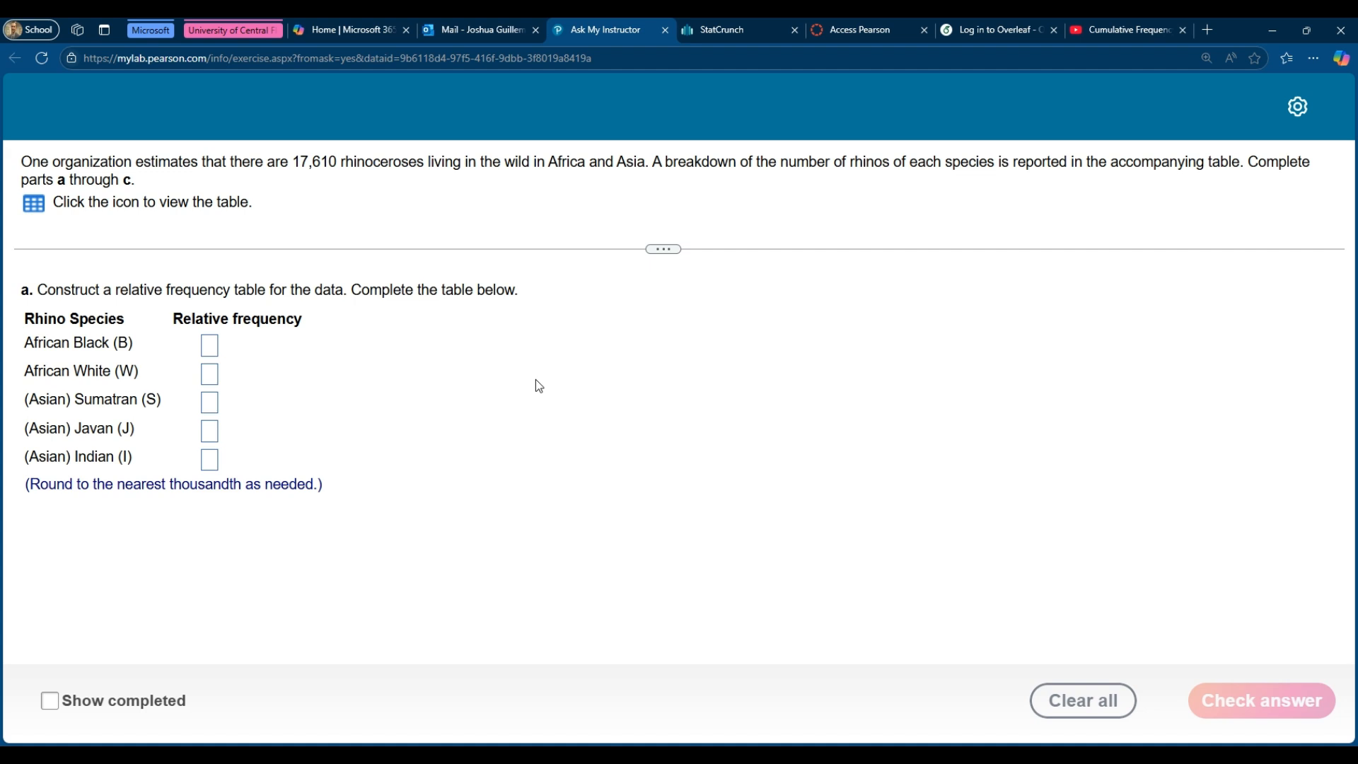
pyautogui.moveTo(306, 169)
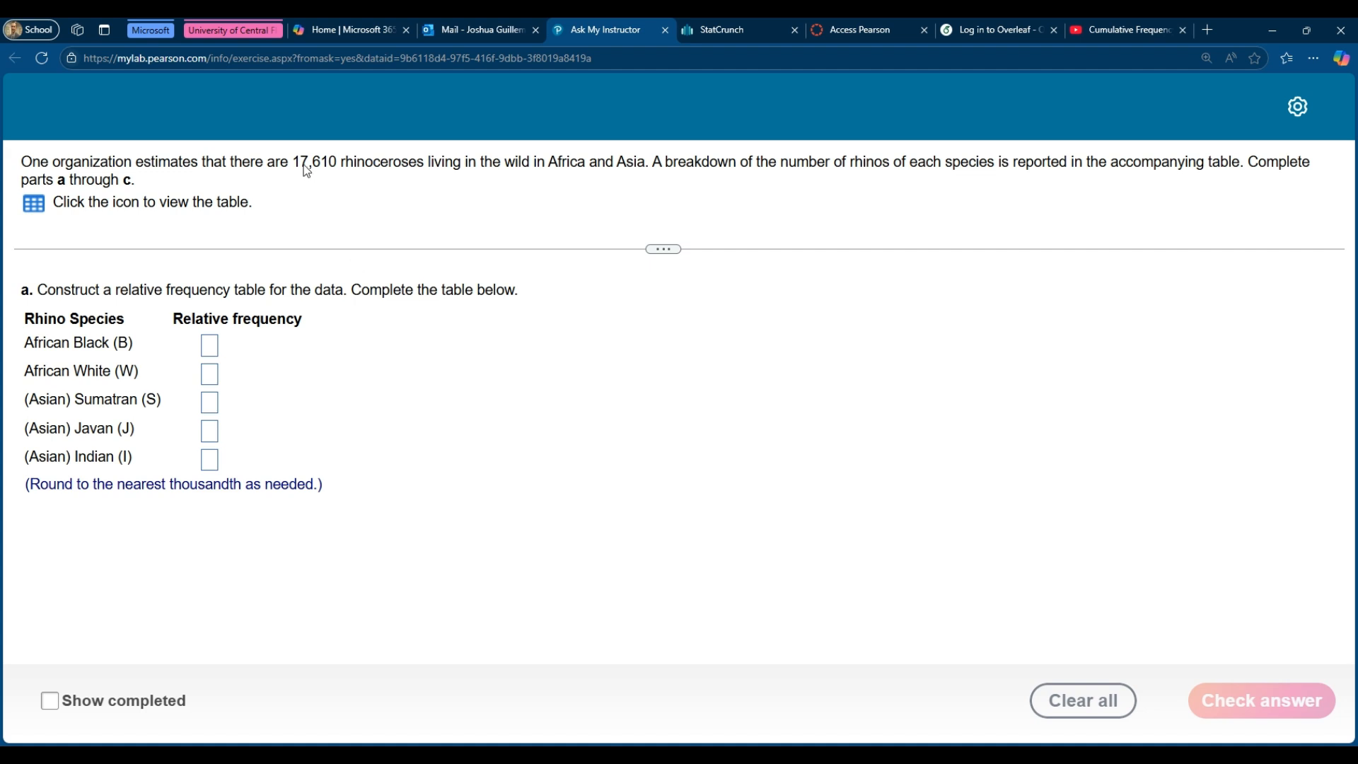
# Review the rhino population estimates table in MyLab, then show the StatCrunch worksheet with the 17610 total.
pyautogui.doubleClick(276, 161)
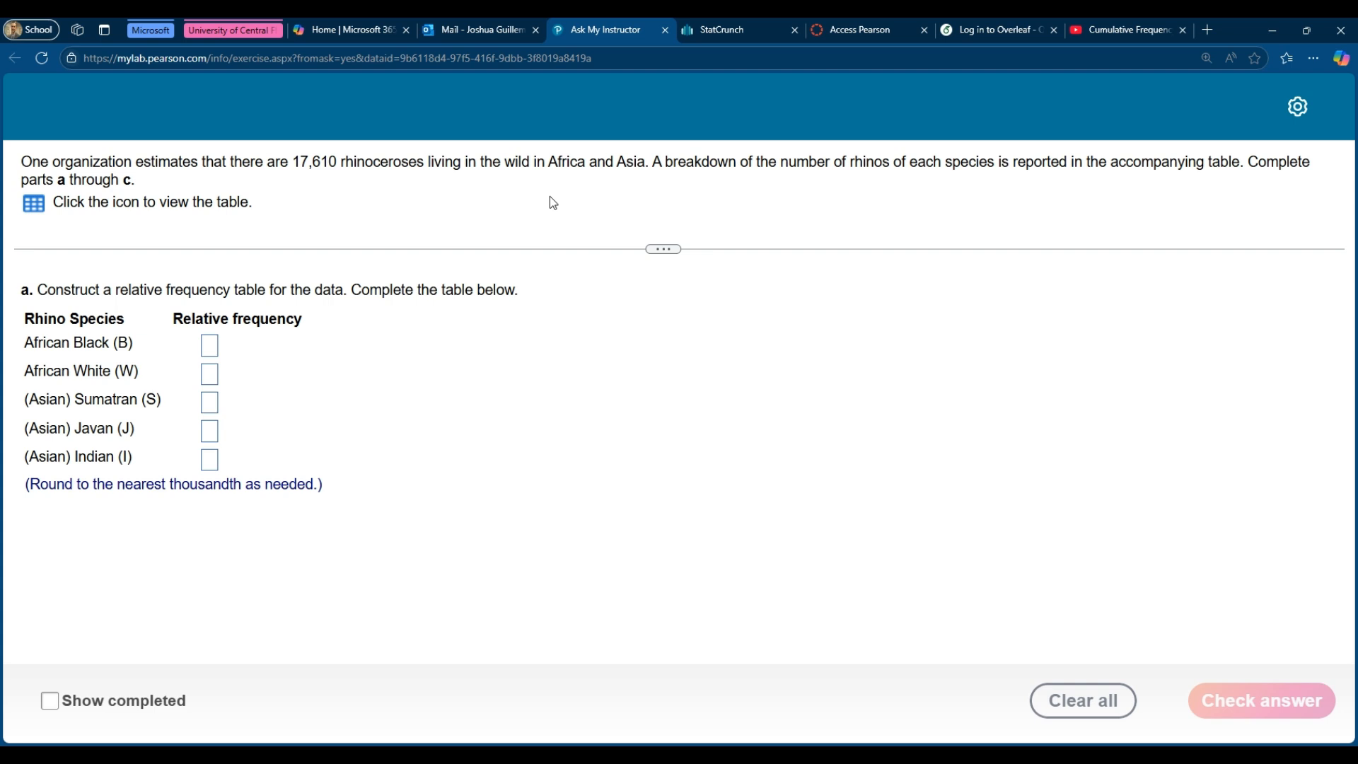
pyautogui.moveTo(278, 209)
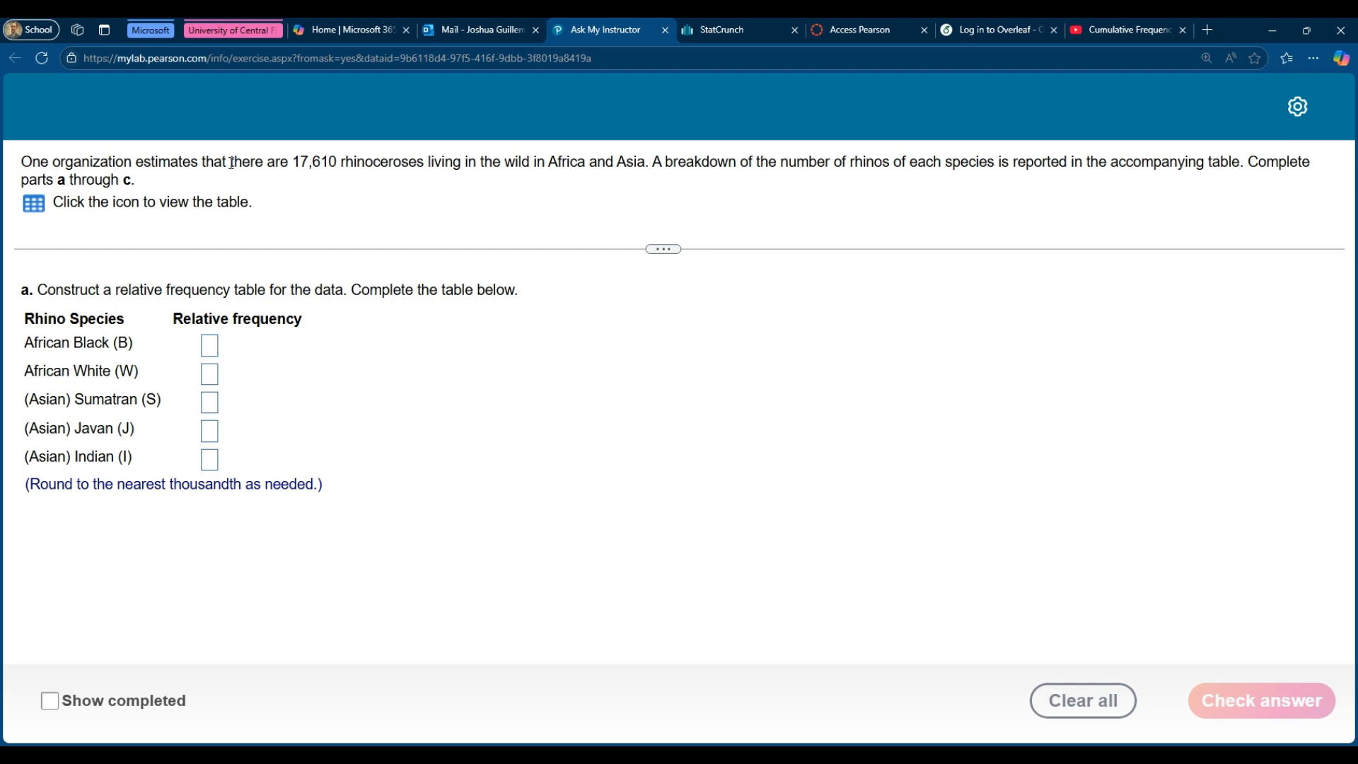
pyautogui.moveTo(295, 163)
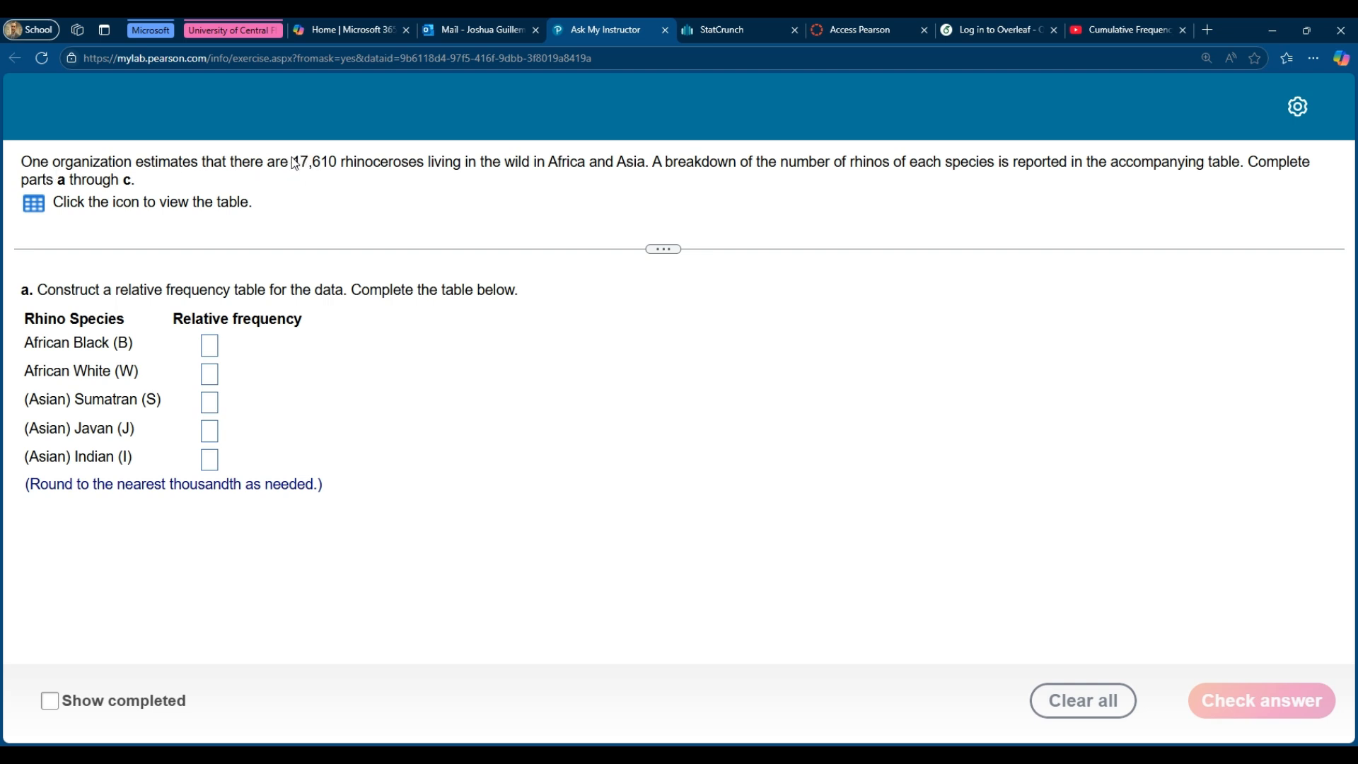
pyautogui.moveTo(398, 179)
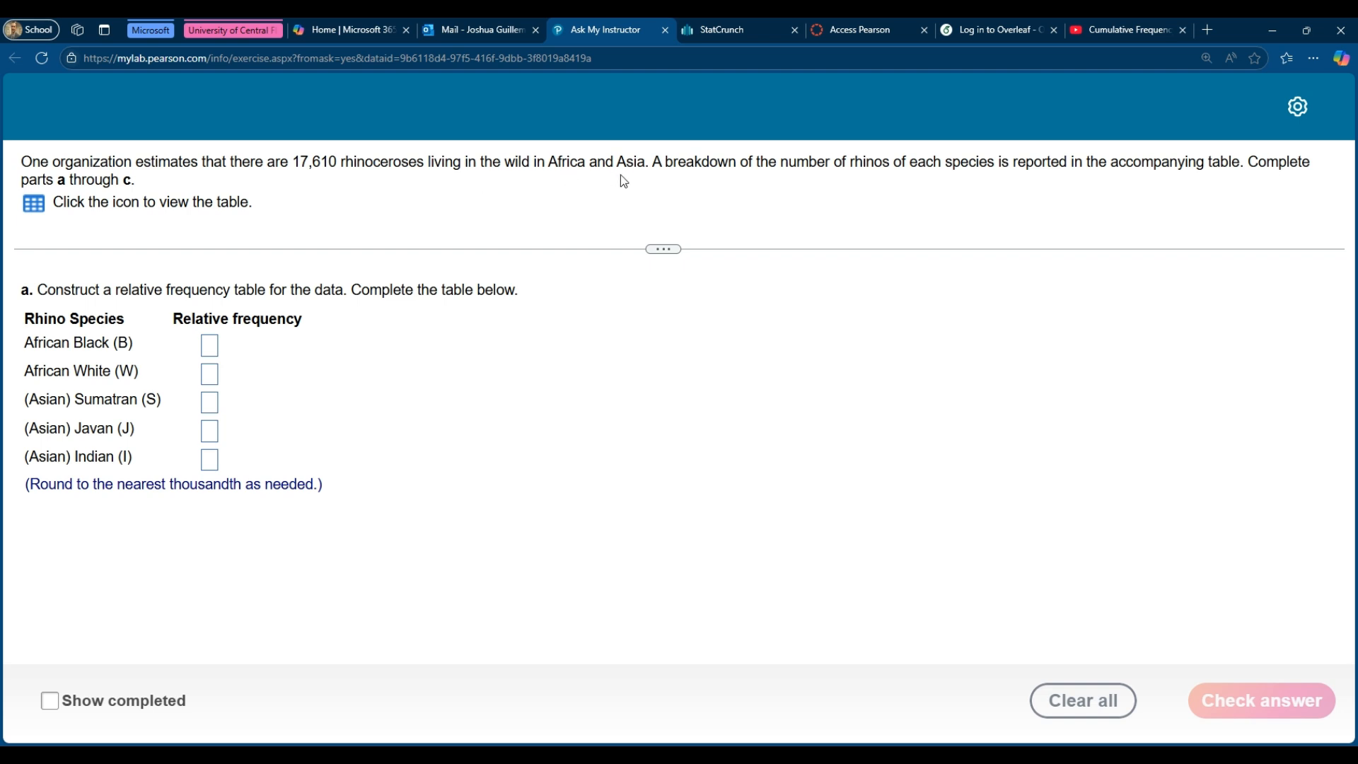
pyautogui.moveTo(1031, 180)
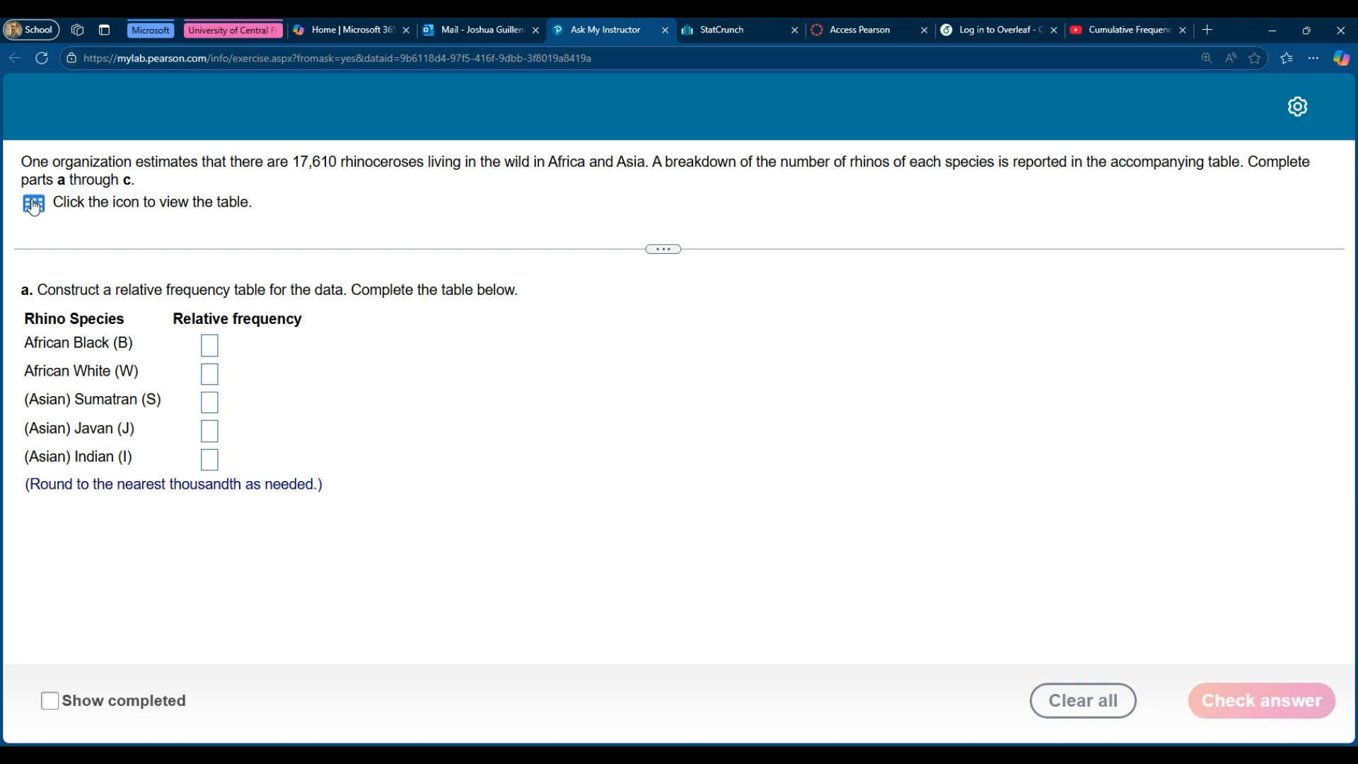
pyautogui.click(32, 205)
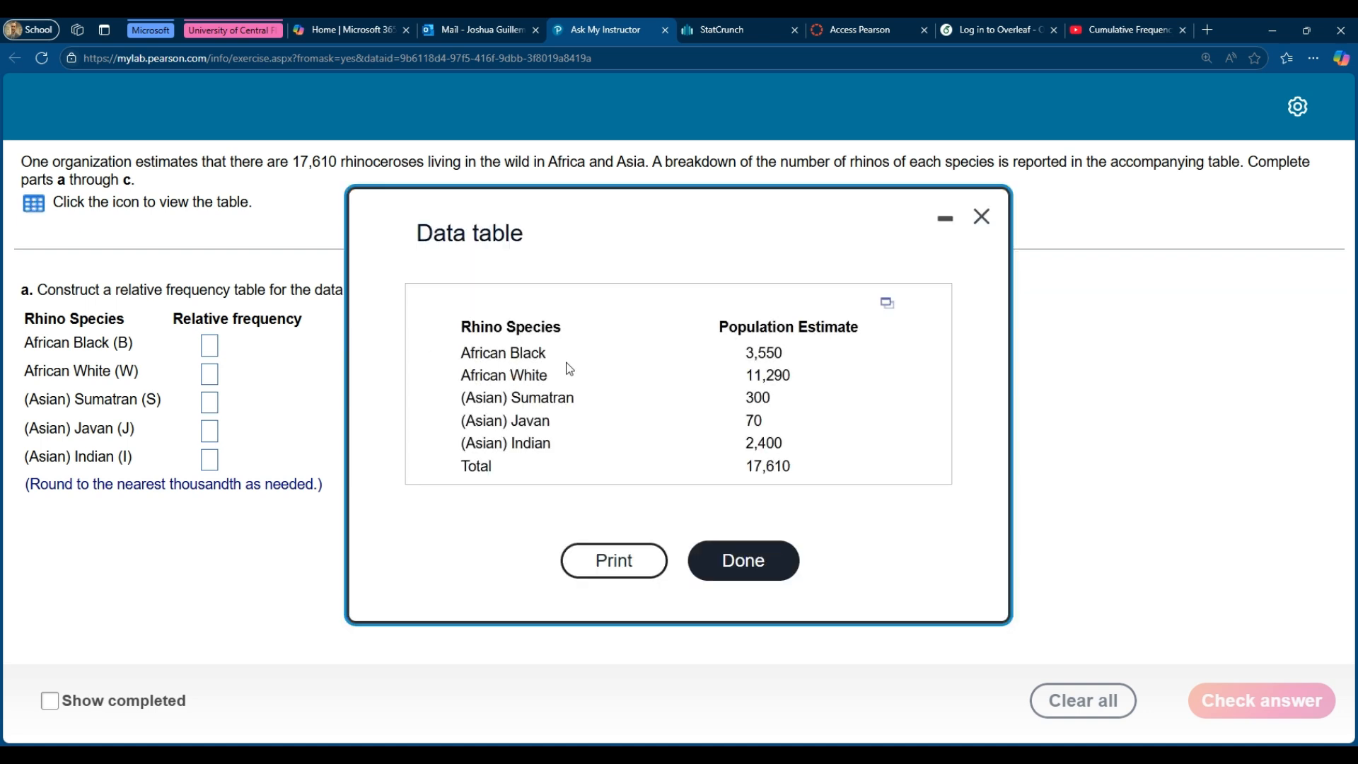
pyautogui.moveTo(763, 485)
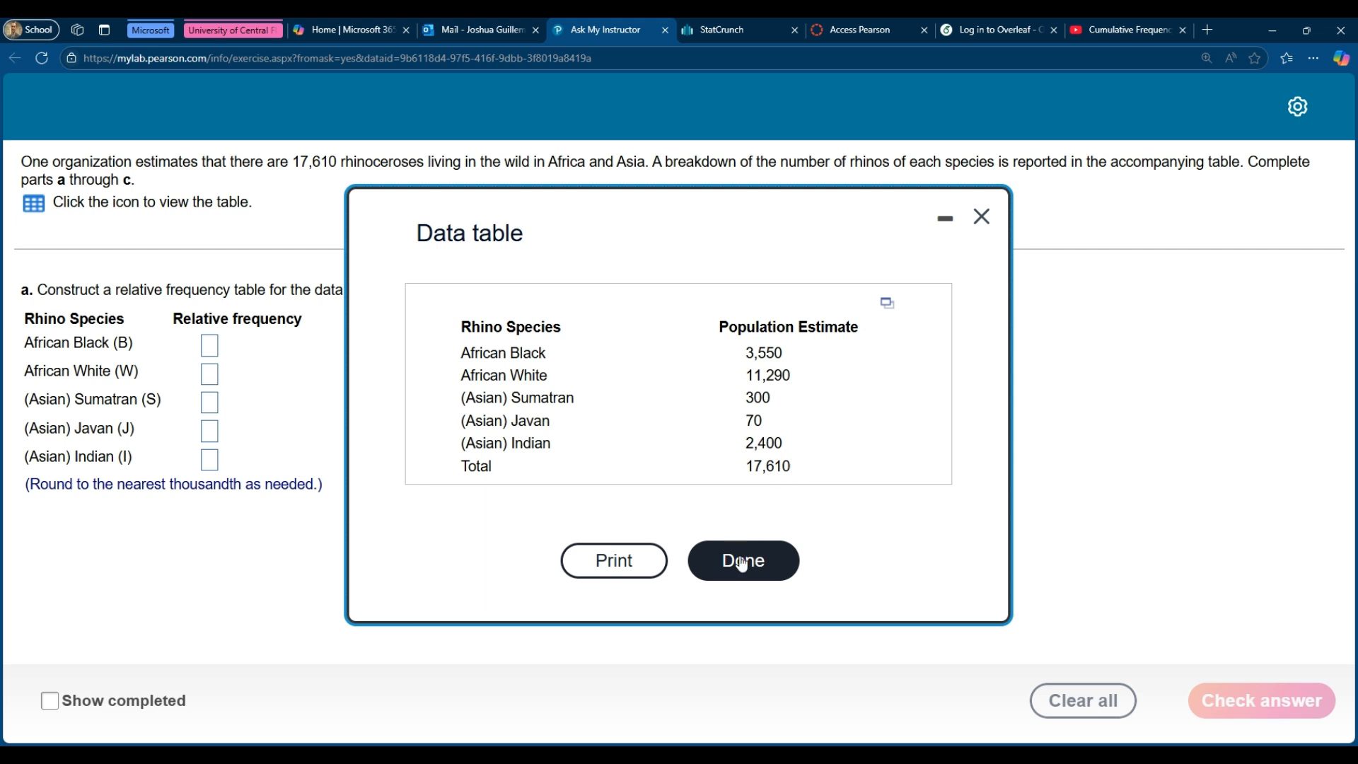
pyautogui.click(742, 560)
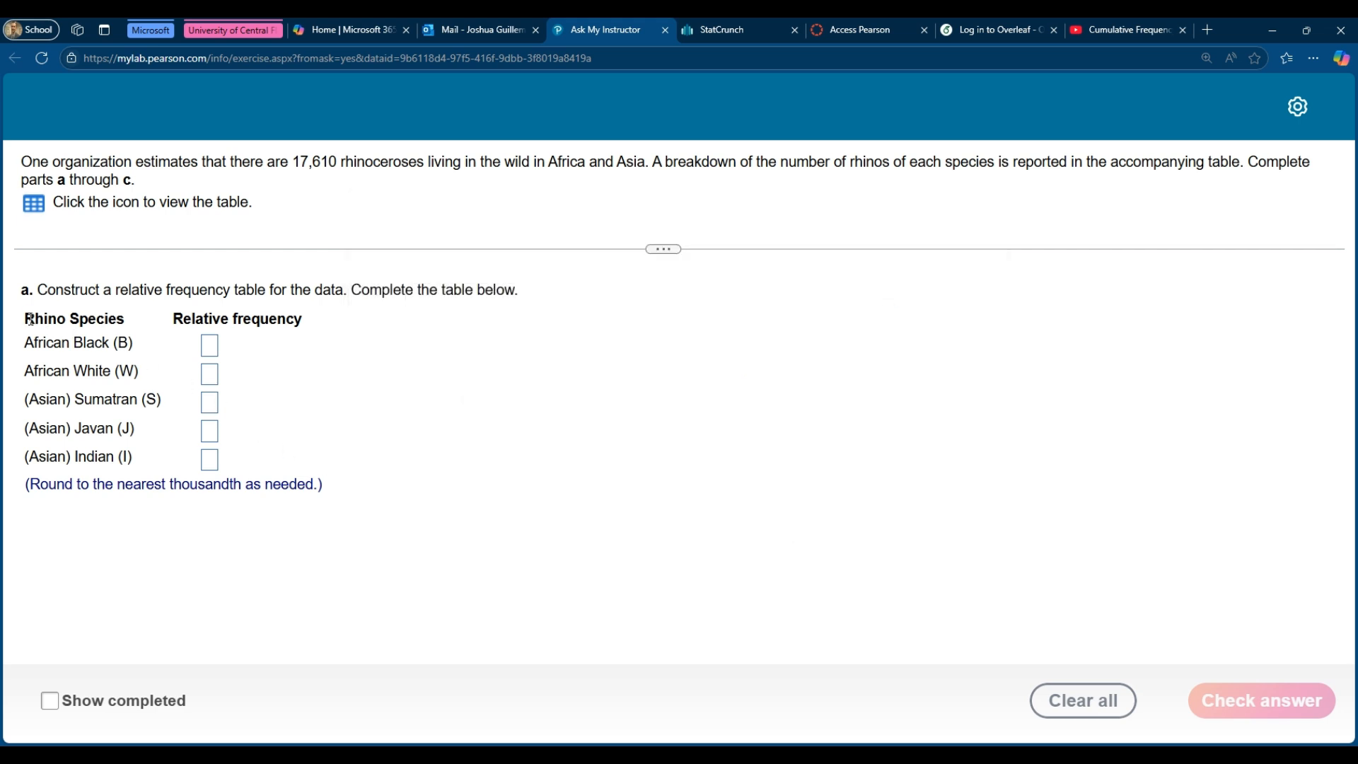
pyautogui.moveTo(25, 318); pyautogui.dragTo(307, 318)
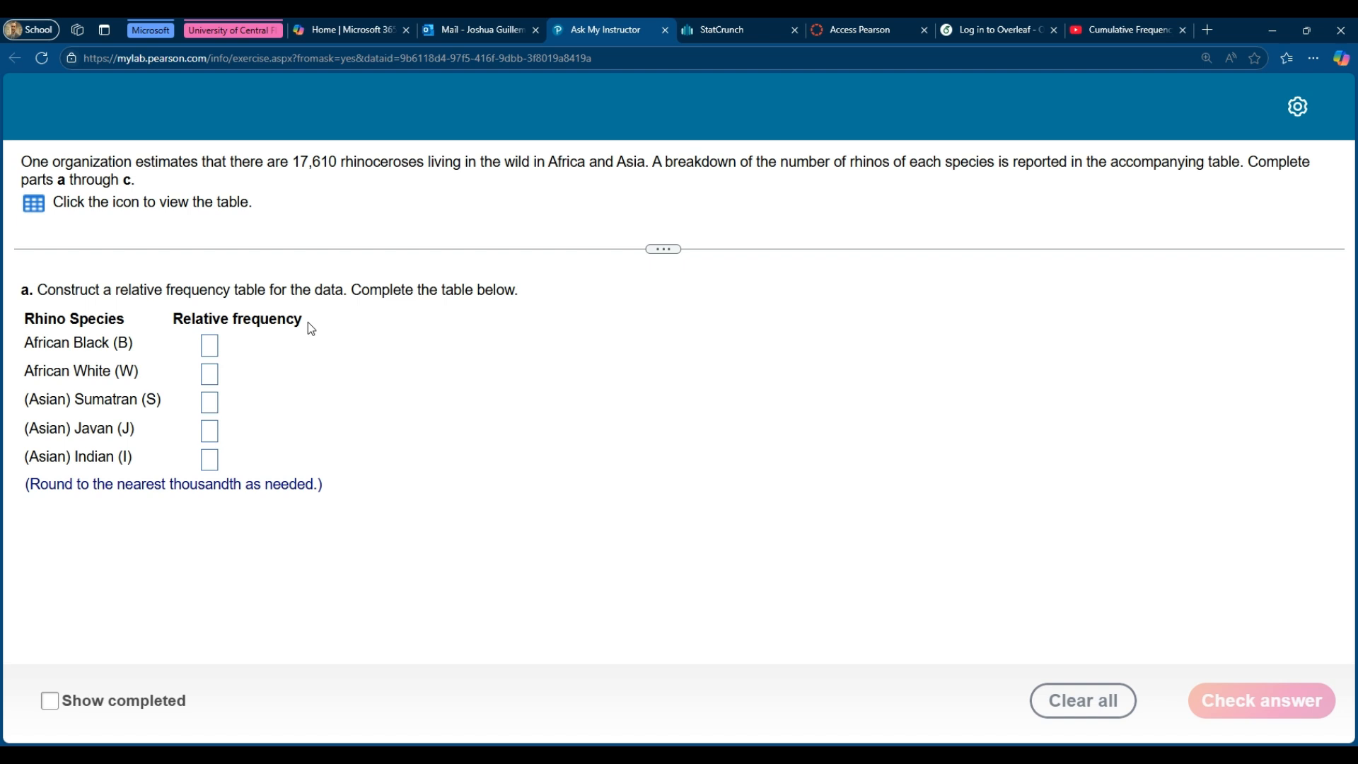
pyautogui.moveTo(248, 364)
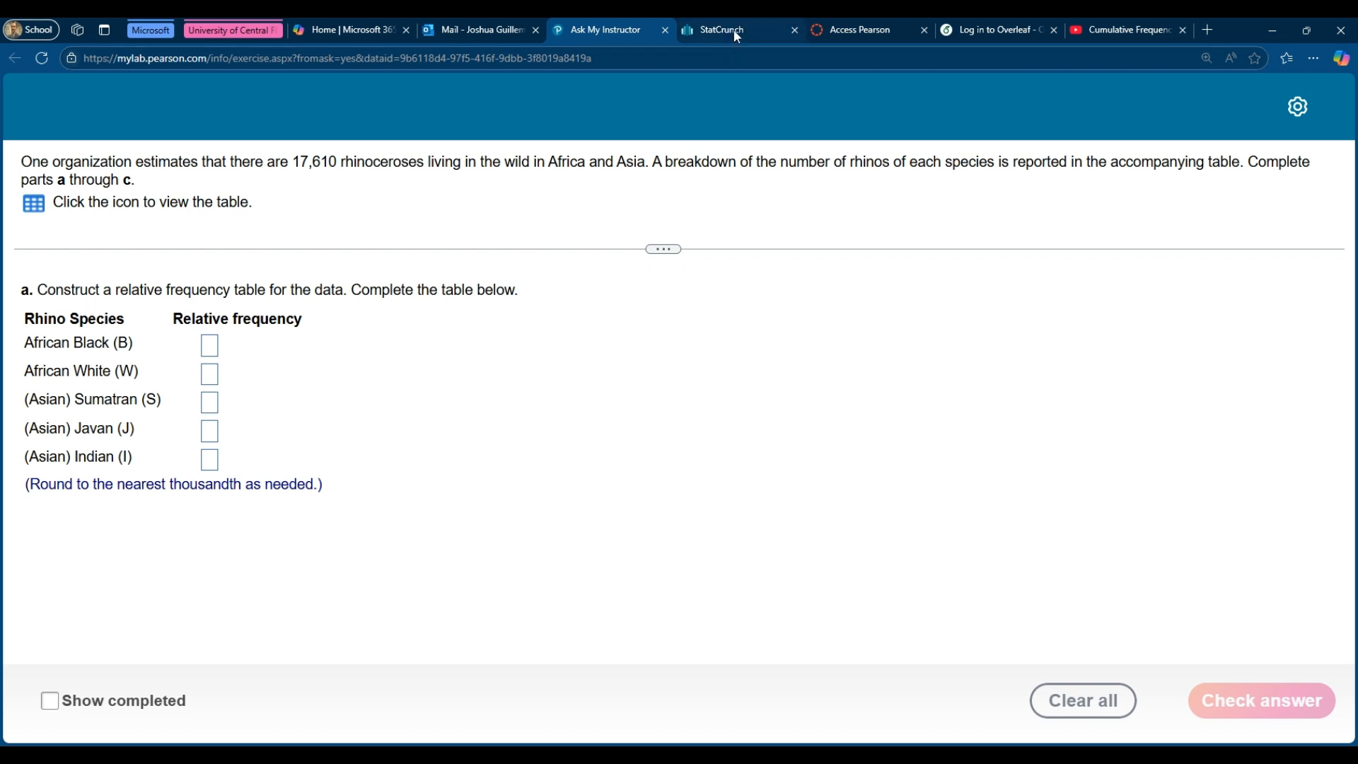
pyautogui.click(729, 30)
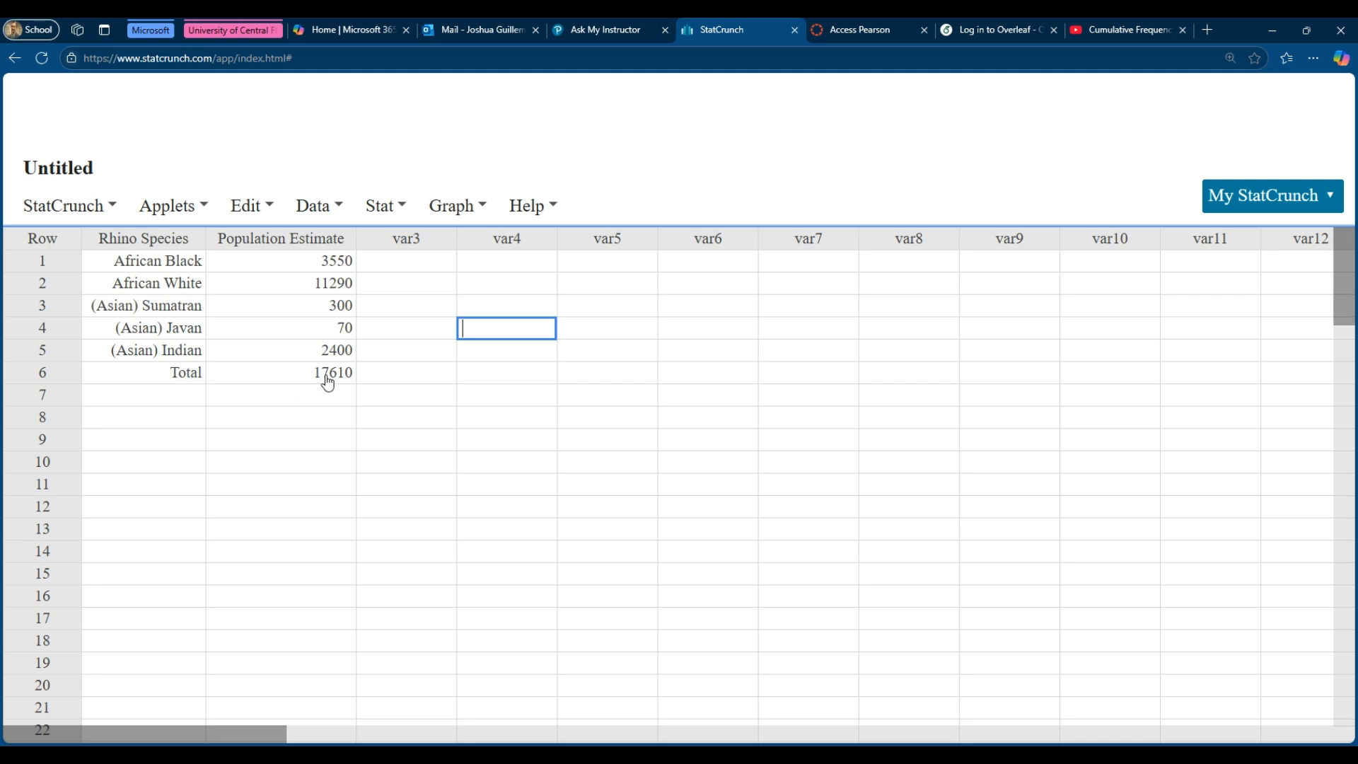
pyautogui.moveTo(321, 388)
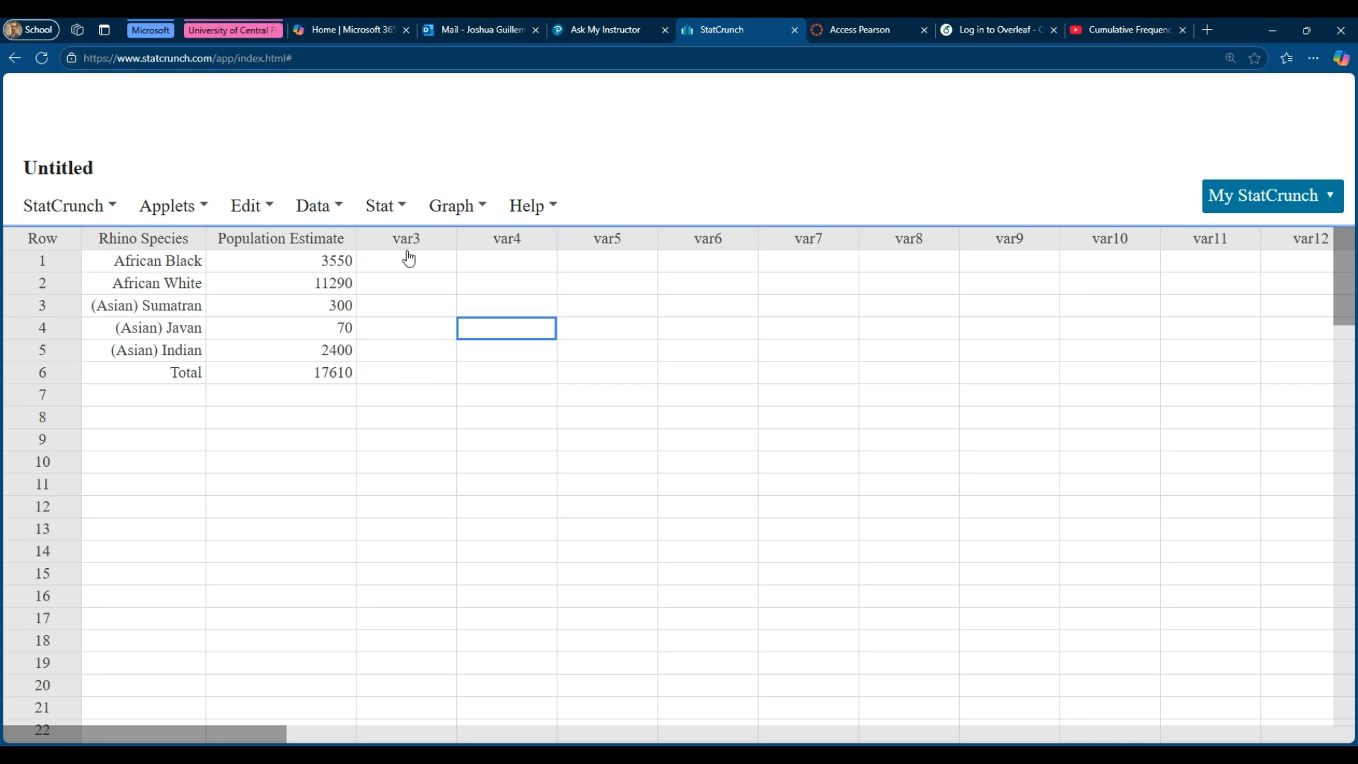
pyautogui.moveTo(316, 361)
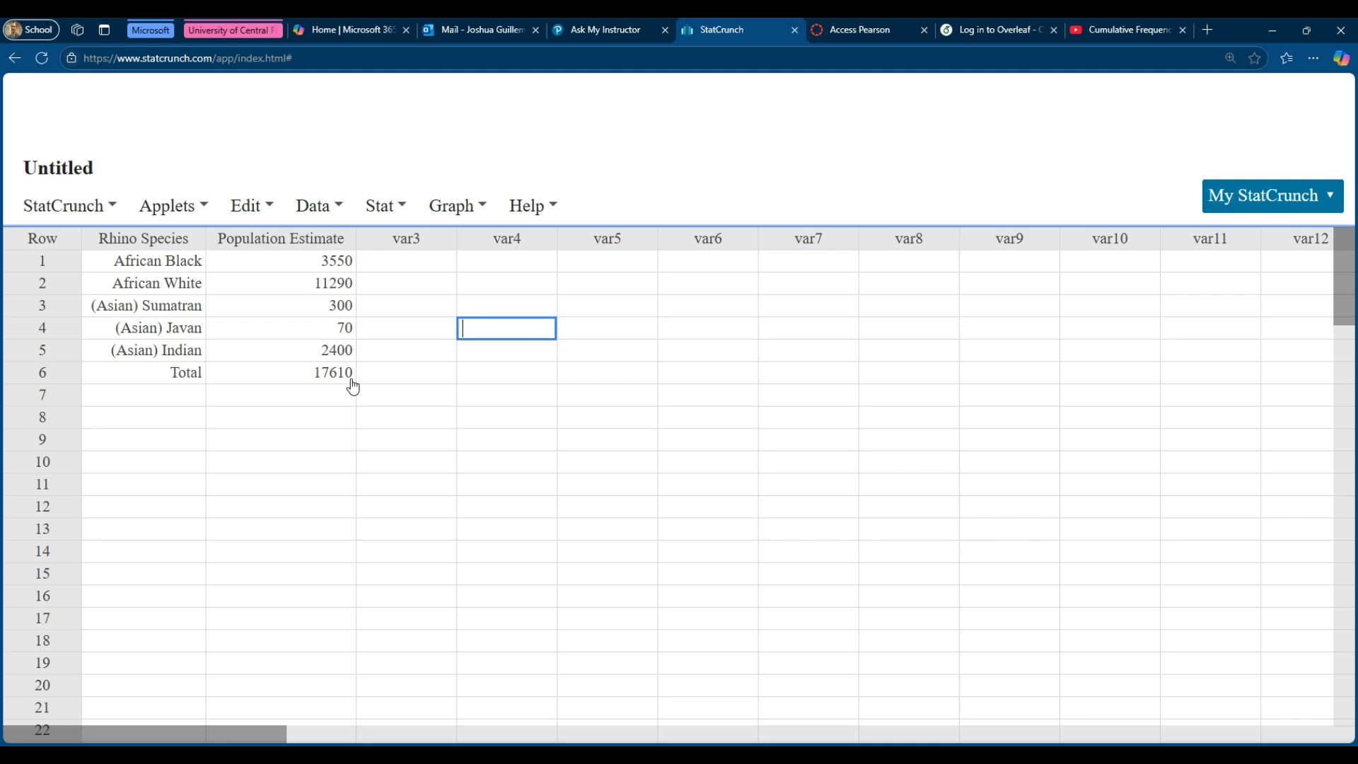
# Start computing a new column from an expression via the Data menu's expression builder.
pyautogui.click(318, 205)
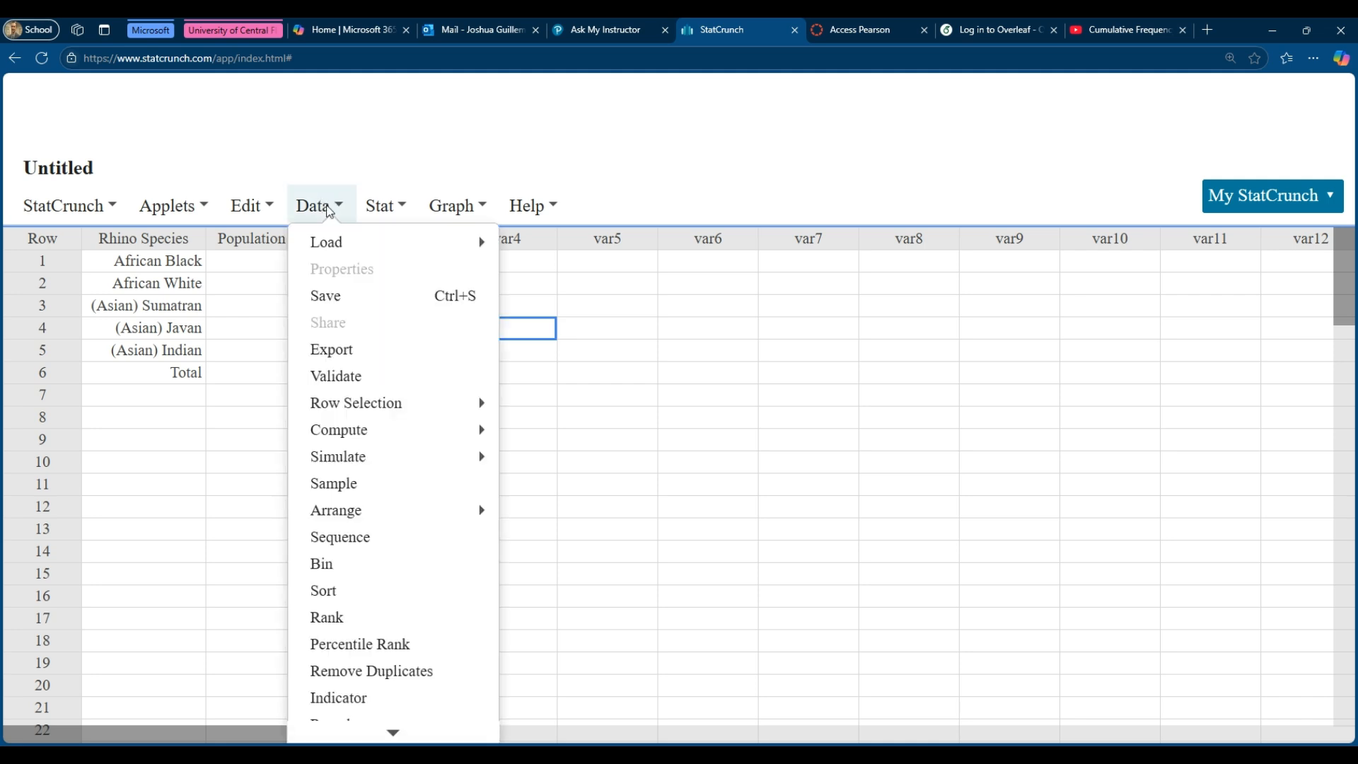
pyautogui.moveTo(387, 432)
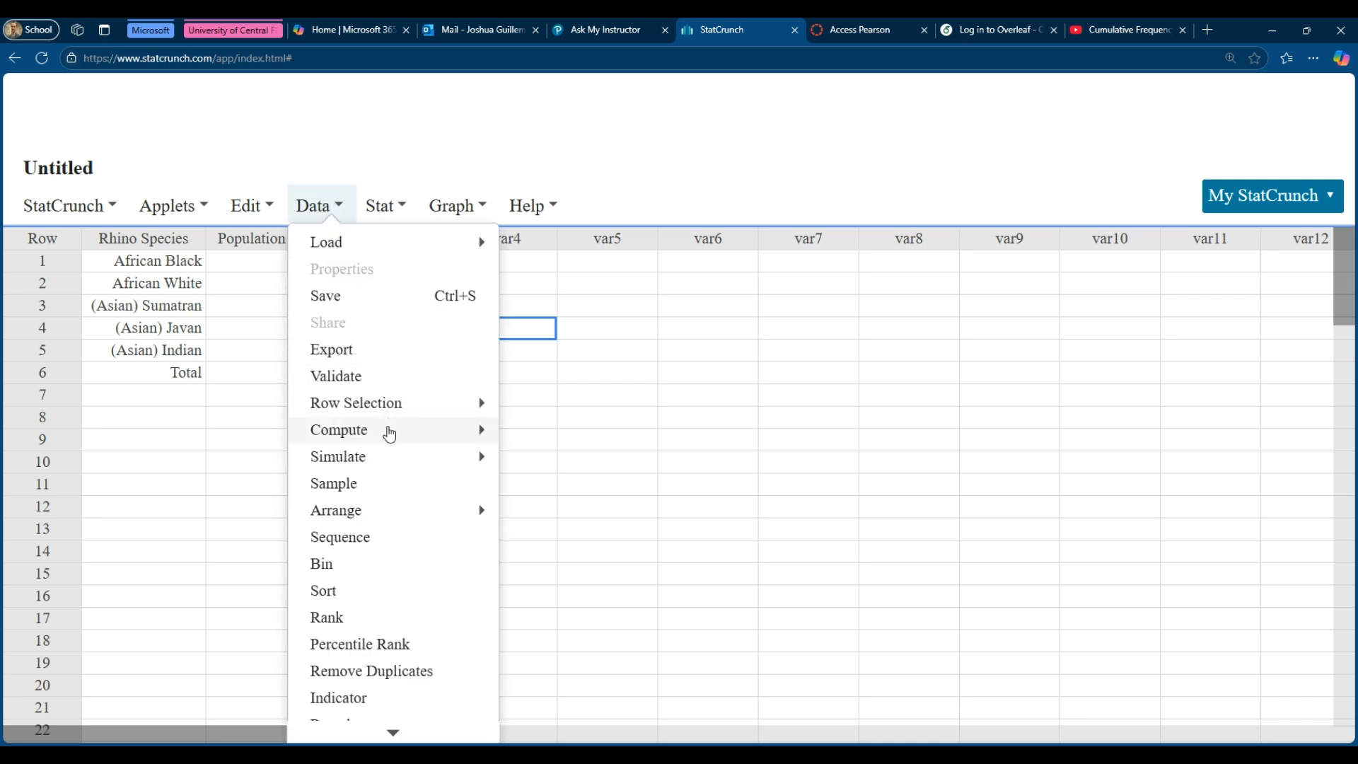
pyautogui.click(338, 430)
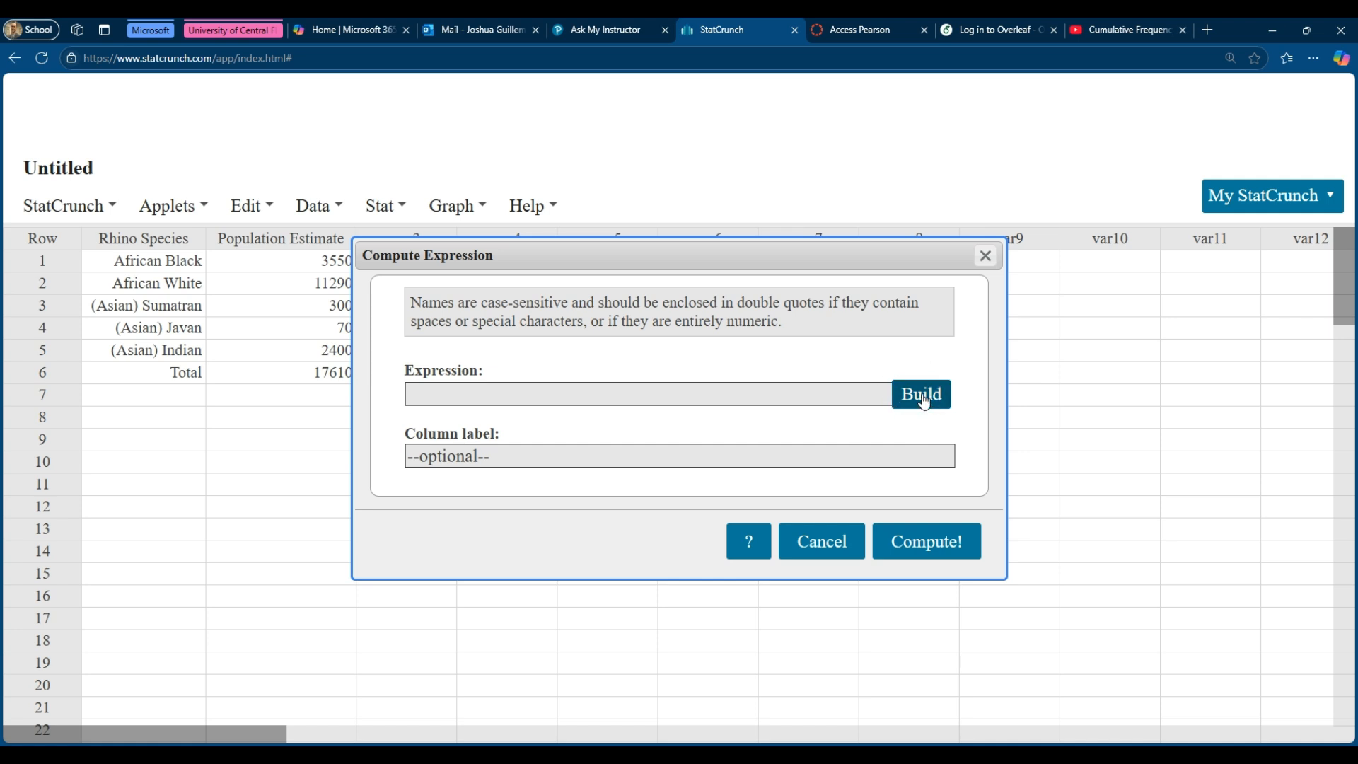
pyautogui.click(921, 395)
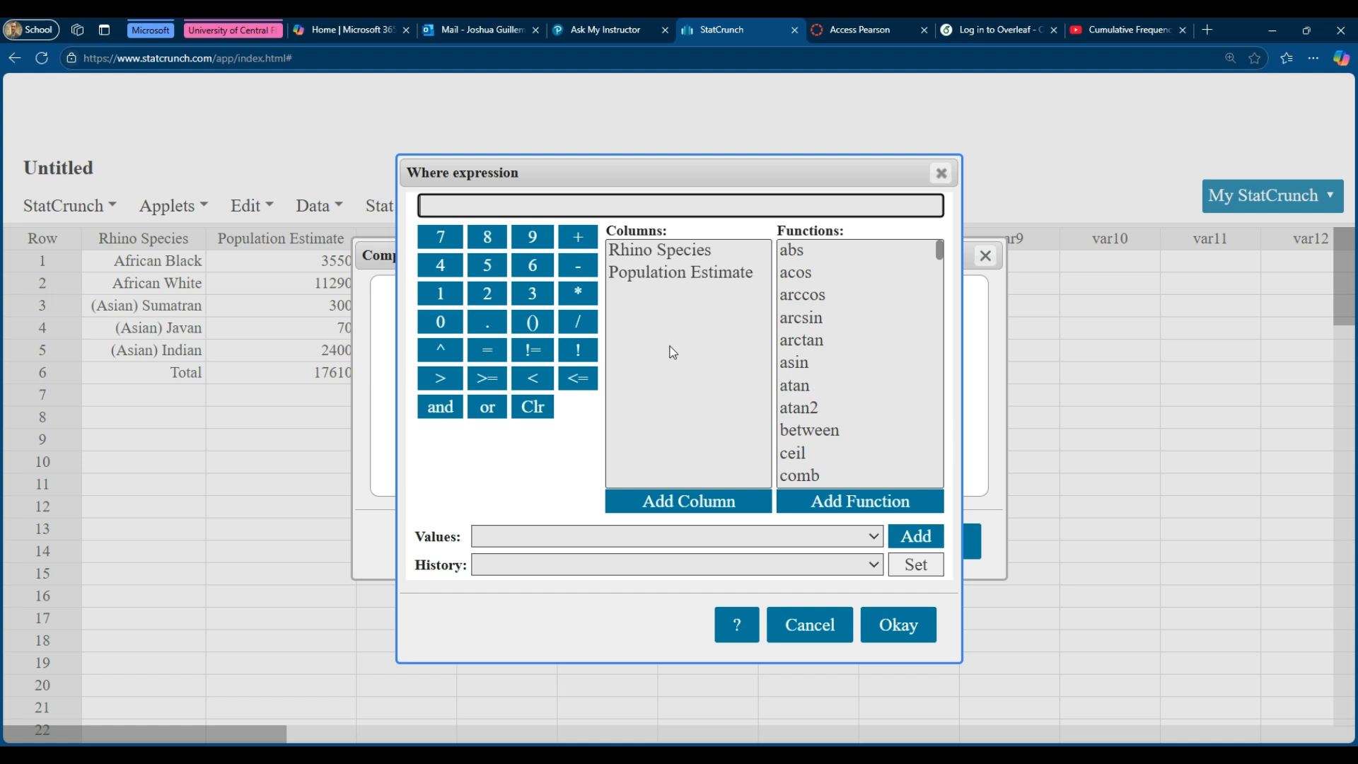
pyautogui.moveTo(622, 307)
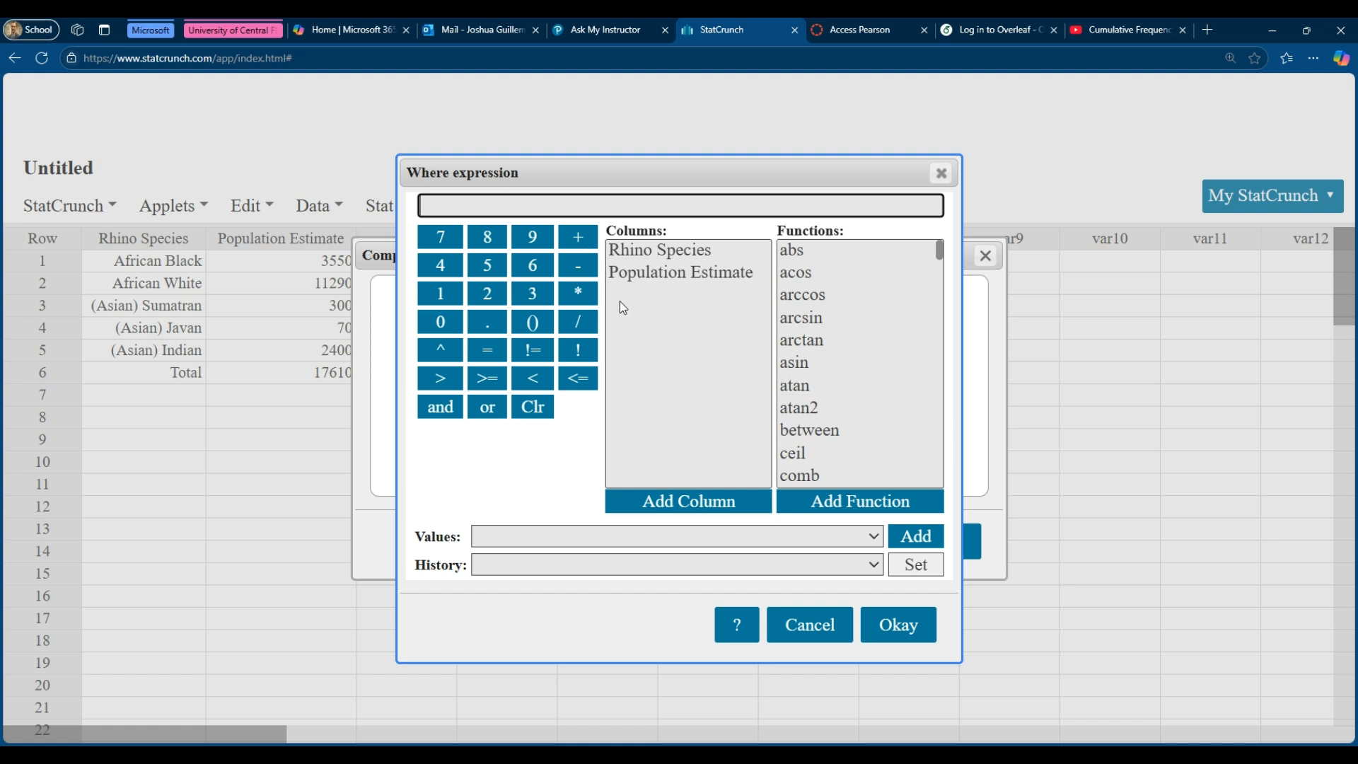
# Build the expression "Population Estimate"/17610 for the relative frequencies.
pyautogui.click(682, 272)
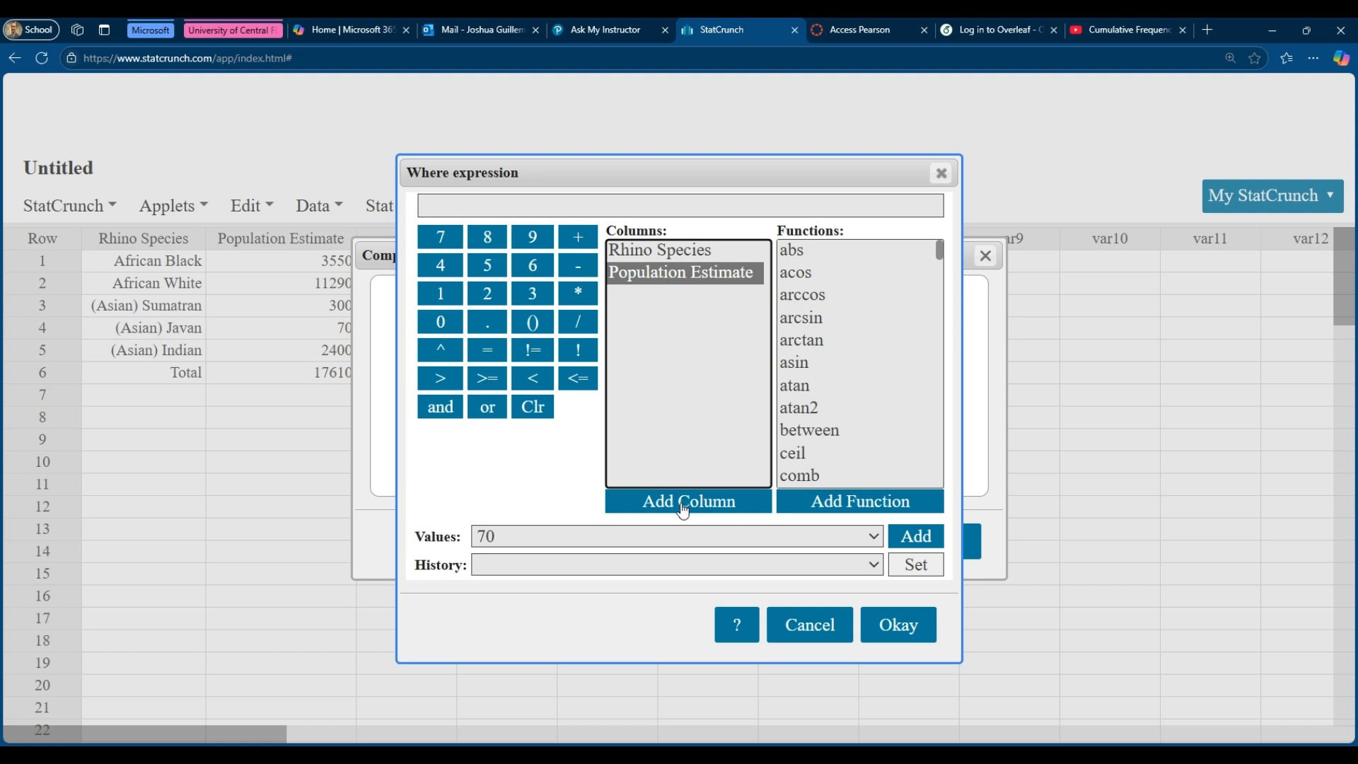
pyautogui.click(687, 500)
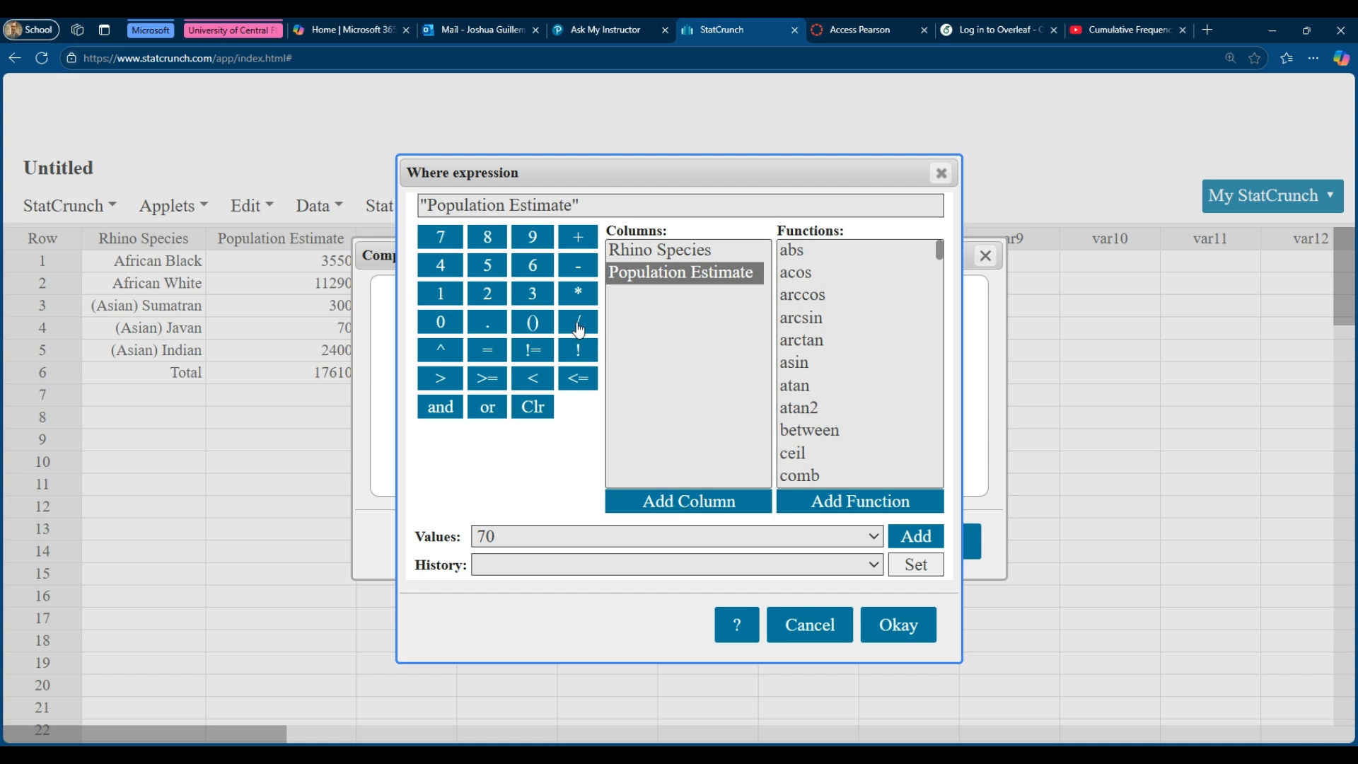
pyautogui.click(577, 321)
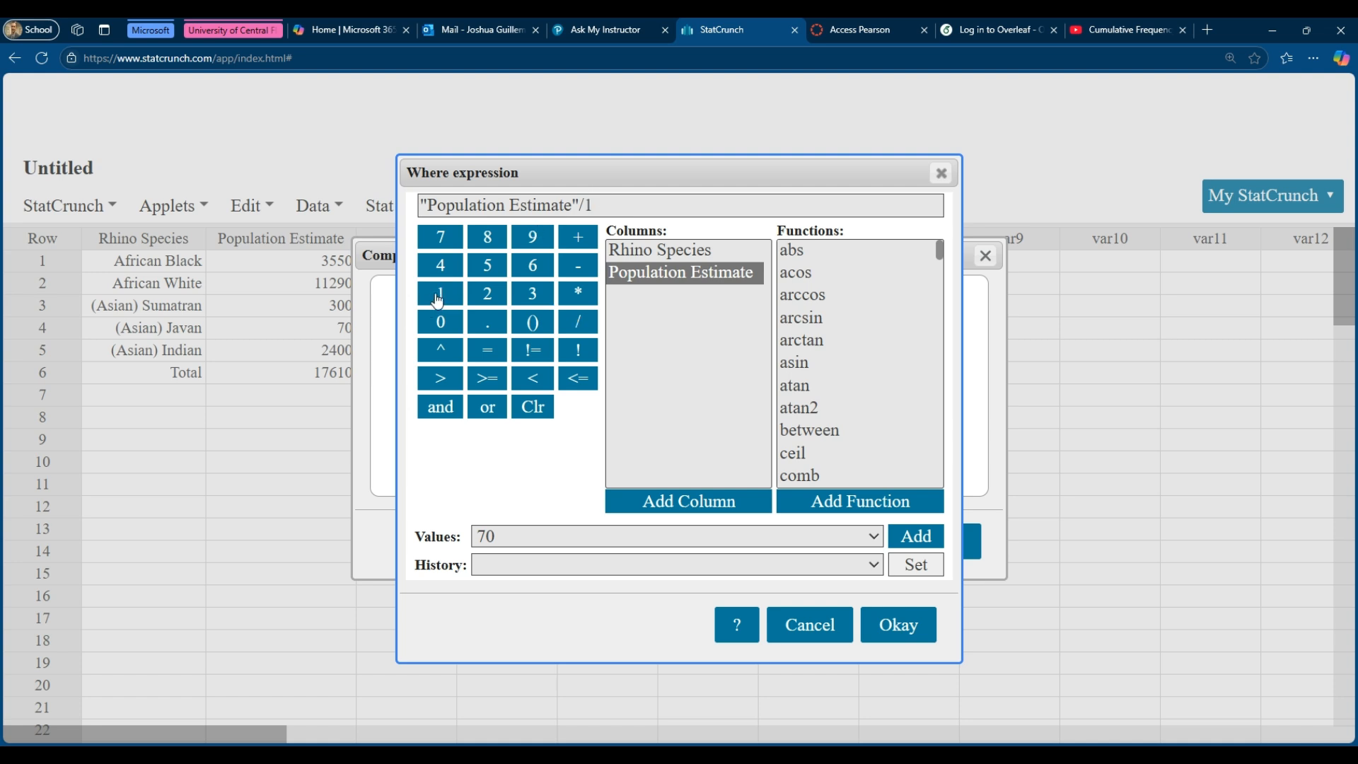
pyautogui.click(532, 265)
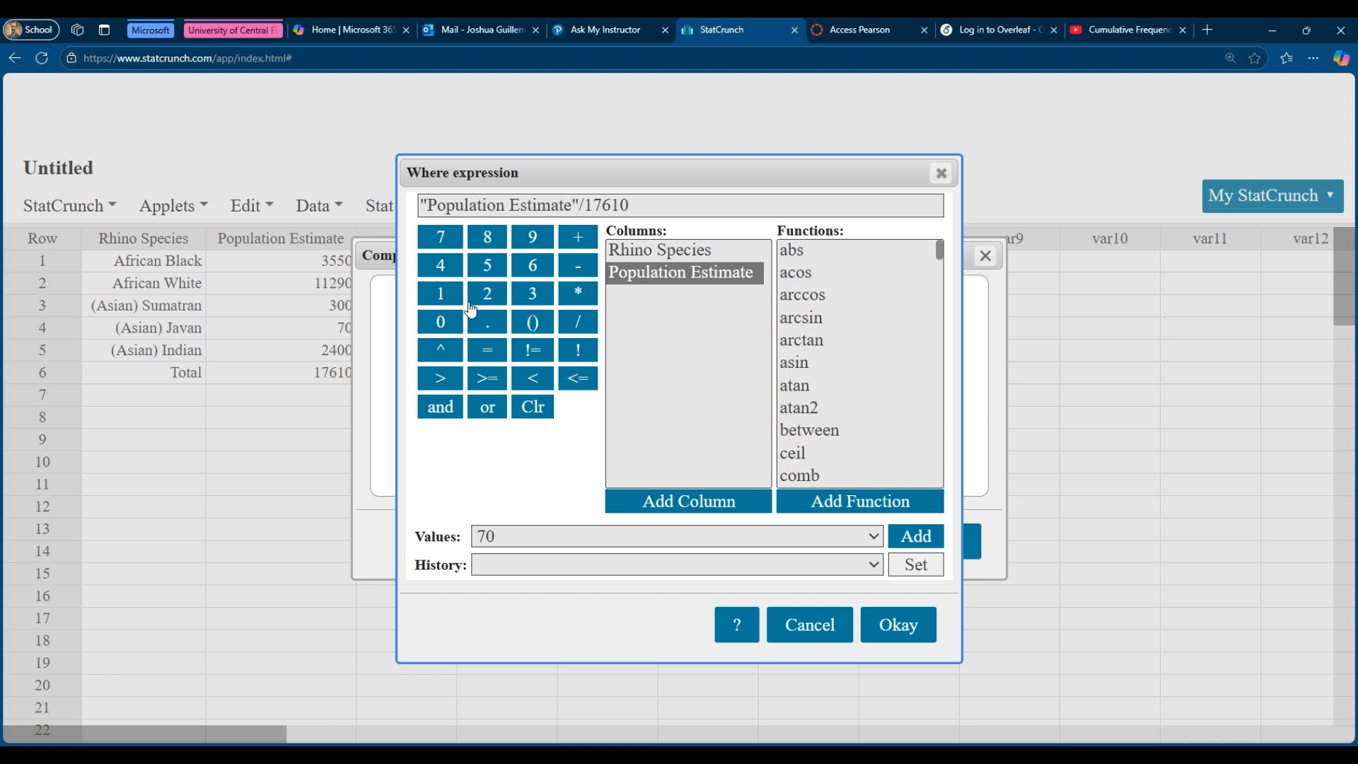
pyautogui.moveTo(327, 287)
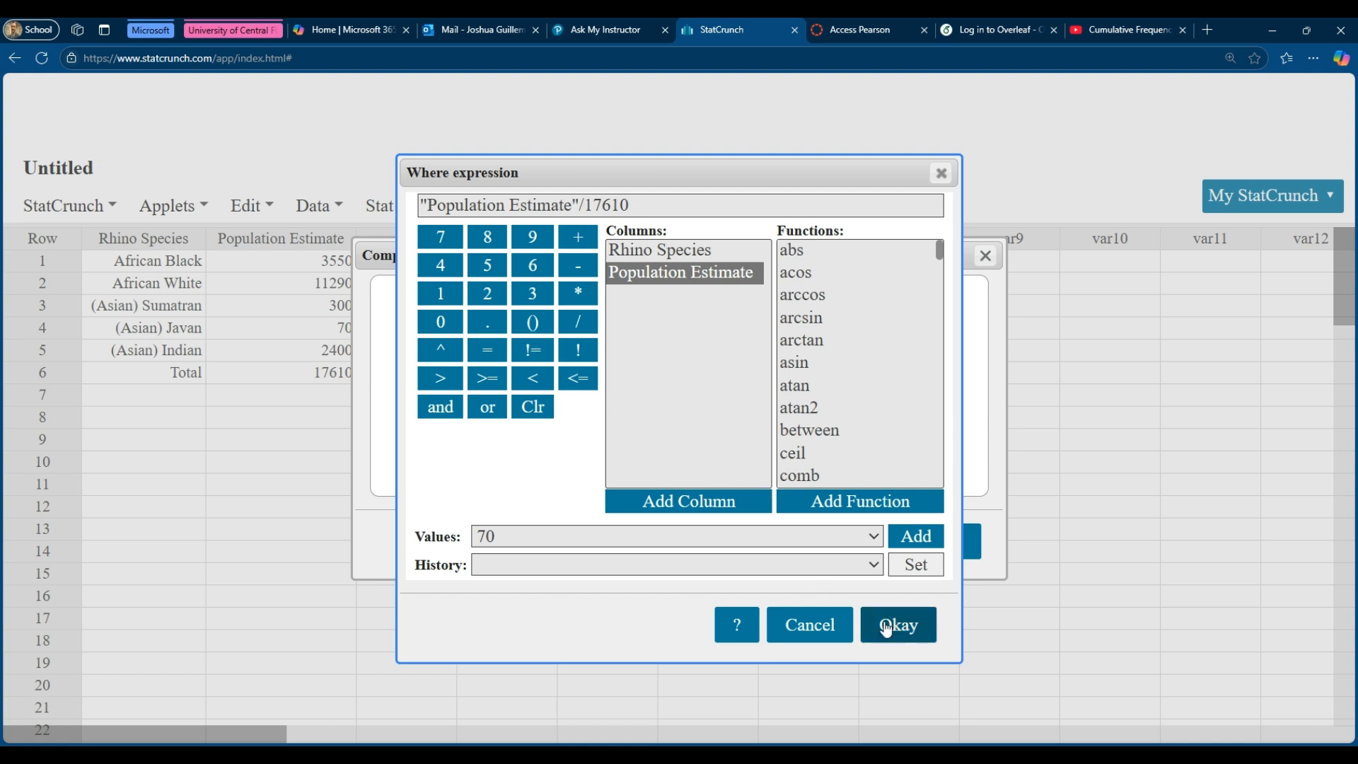
# Compute the expression into a new column labelled 'rel freq'.
pyautogui.click(898, 624)
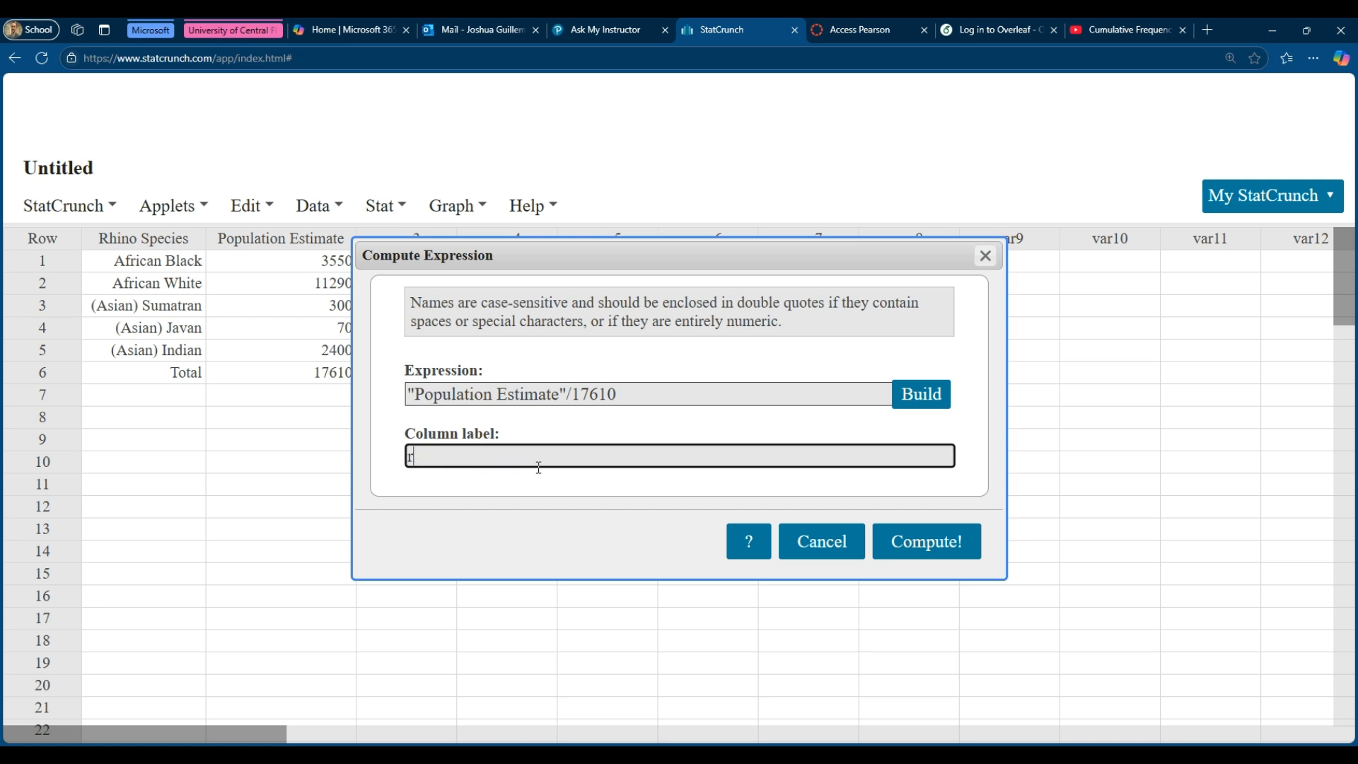
pyautogui.write('rel freq')
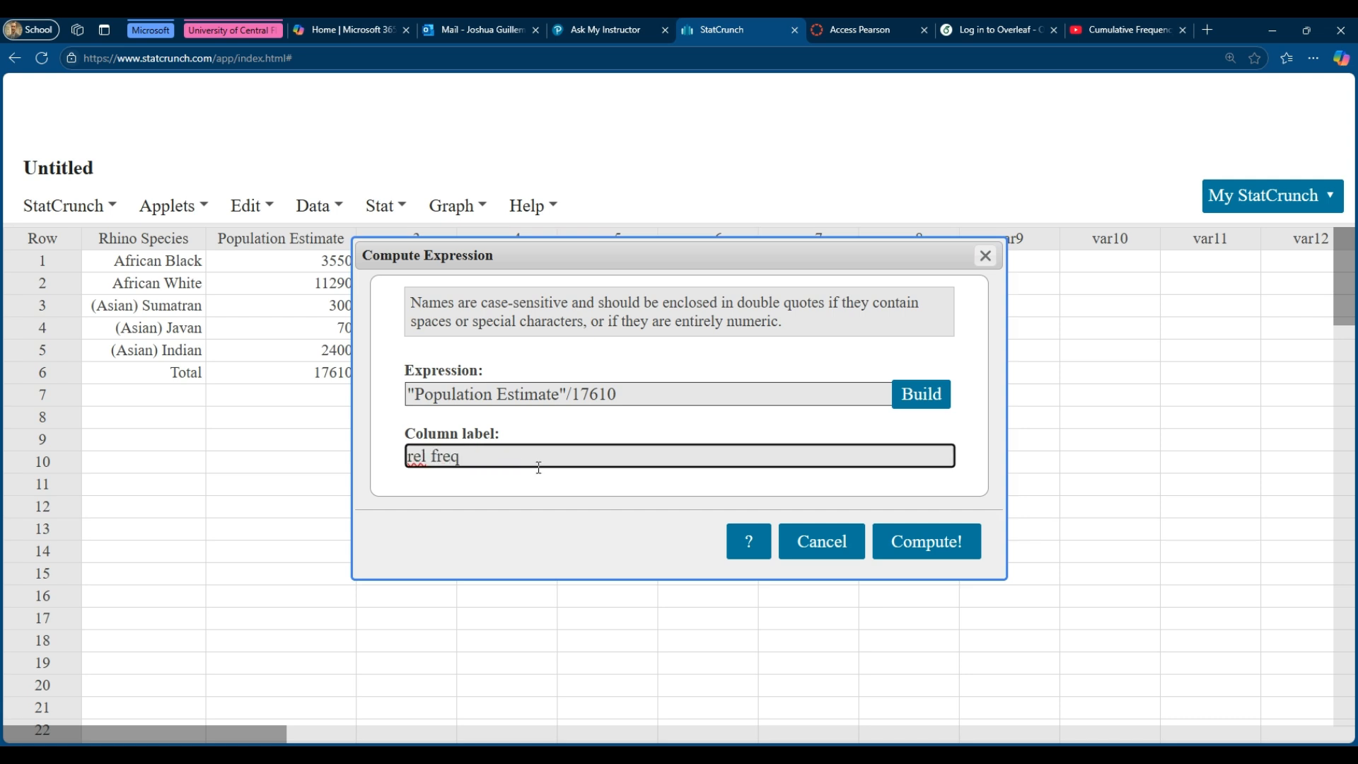
pyautogui.click(925, 541)
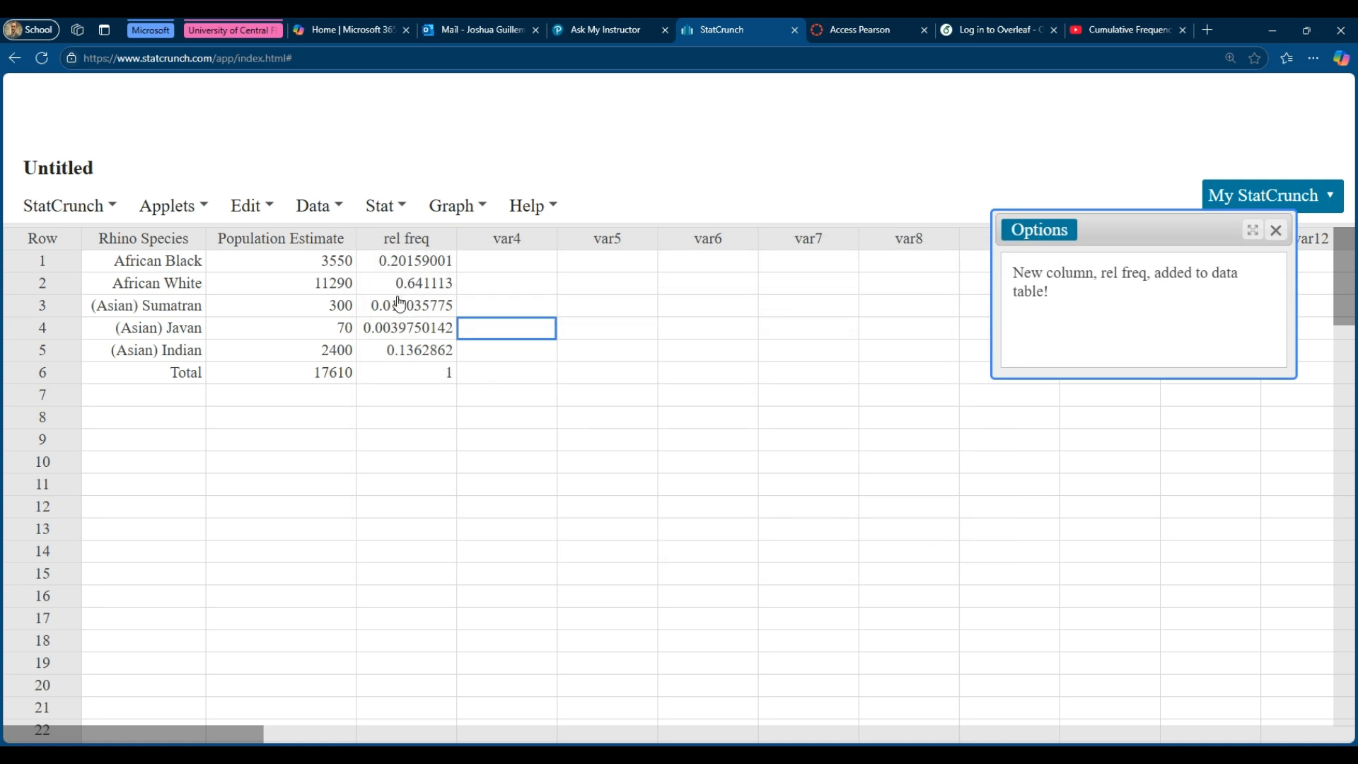
pyautogui.moveTo(461, 369)
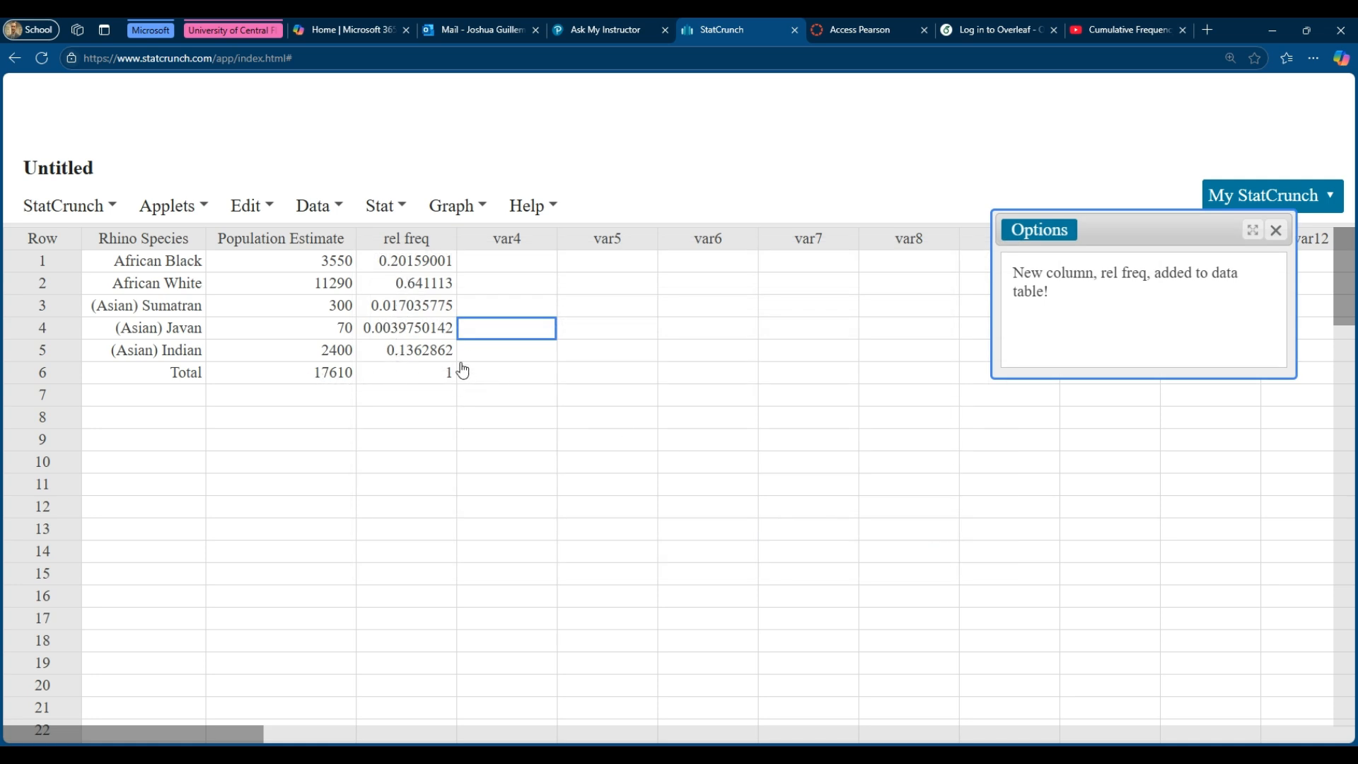
pyautogui.moveTo(467, 379)
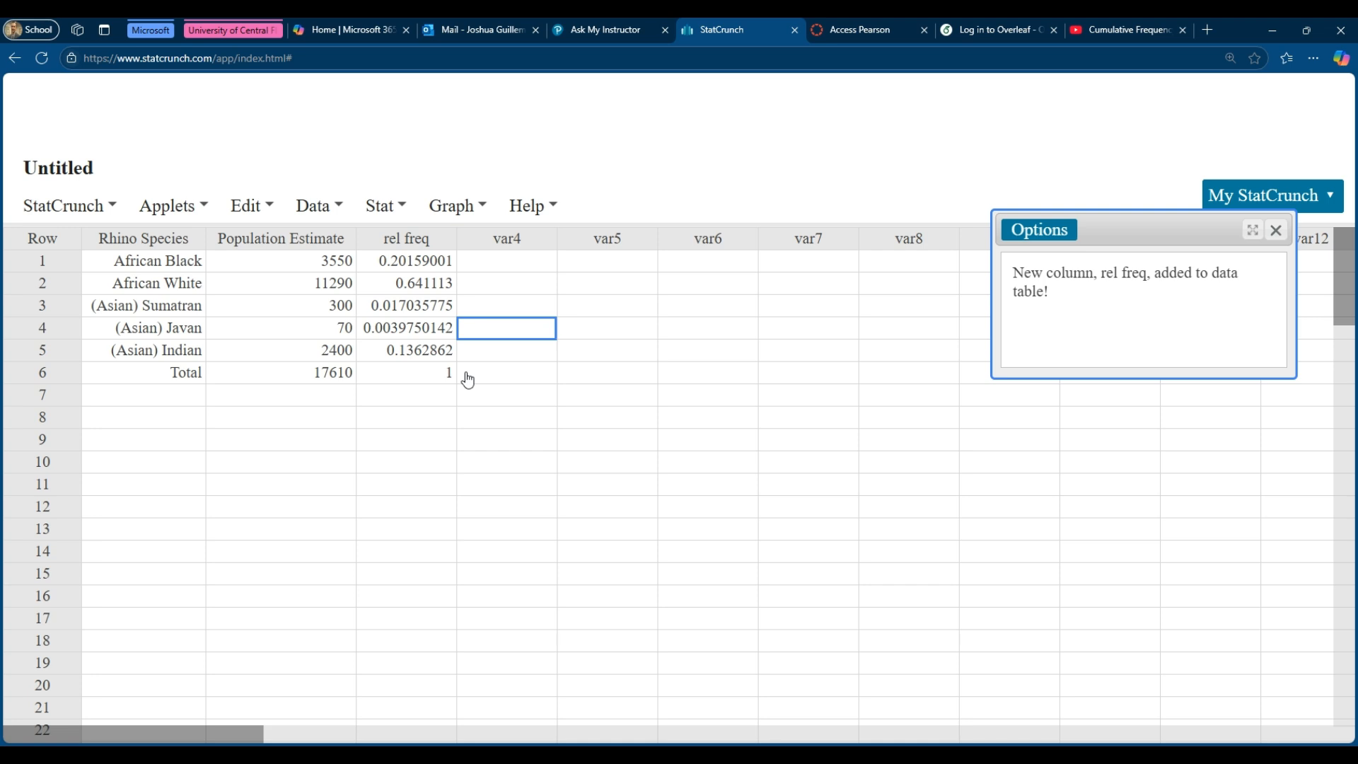
pyautogui.moveTo(430, 308)
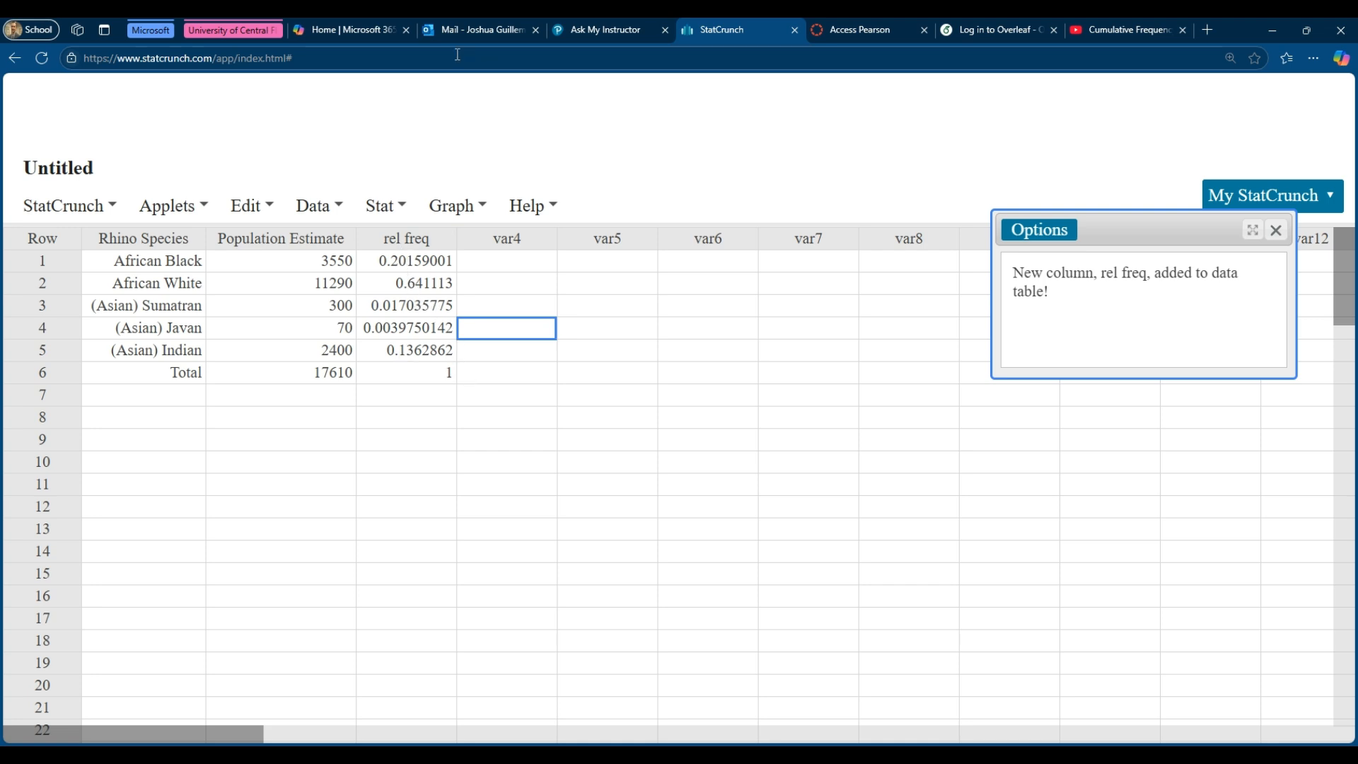
# Check MyLab's 'Round to the nearest thousandth' note, then return to StatCrunch's rel freq values.
pyautogui.click(607, 30)
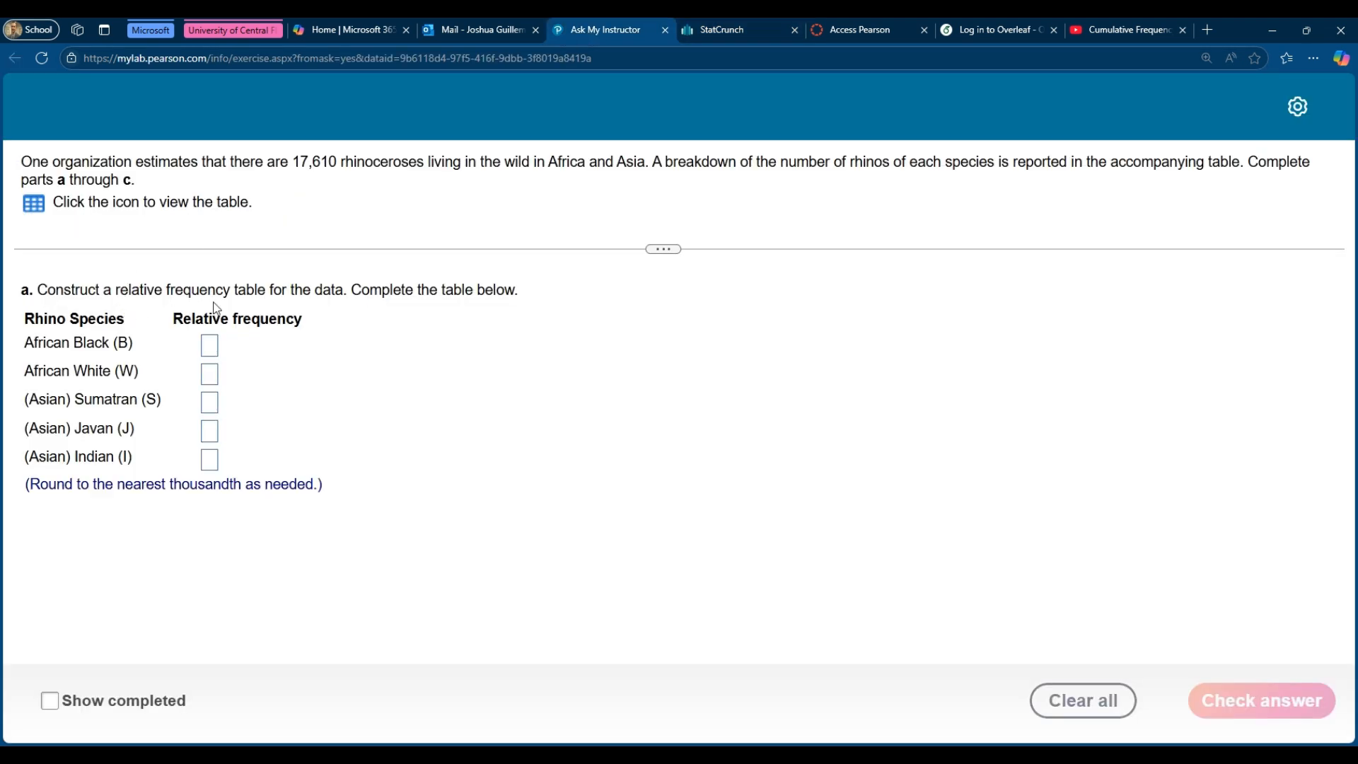
pyautogui.moveTo(117, 483); pyautogui.dragTo(321, 484)
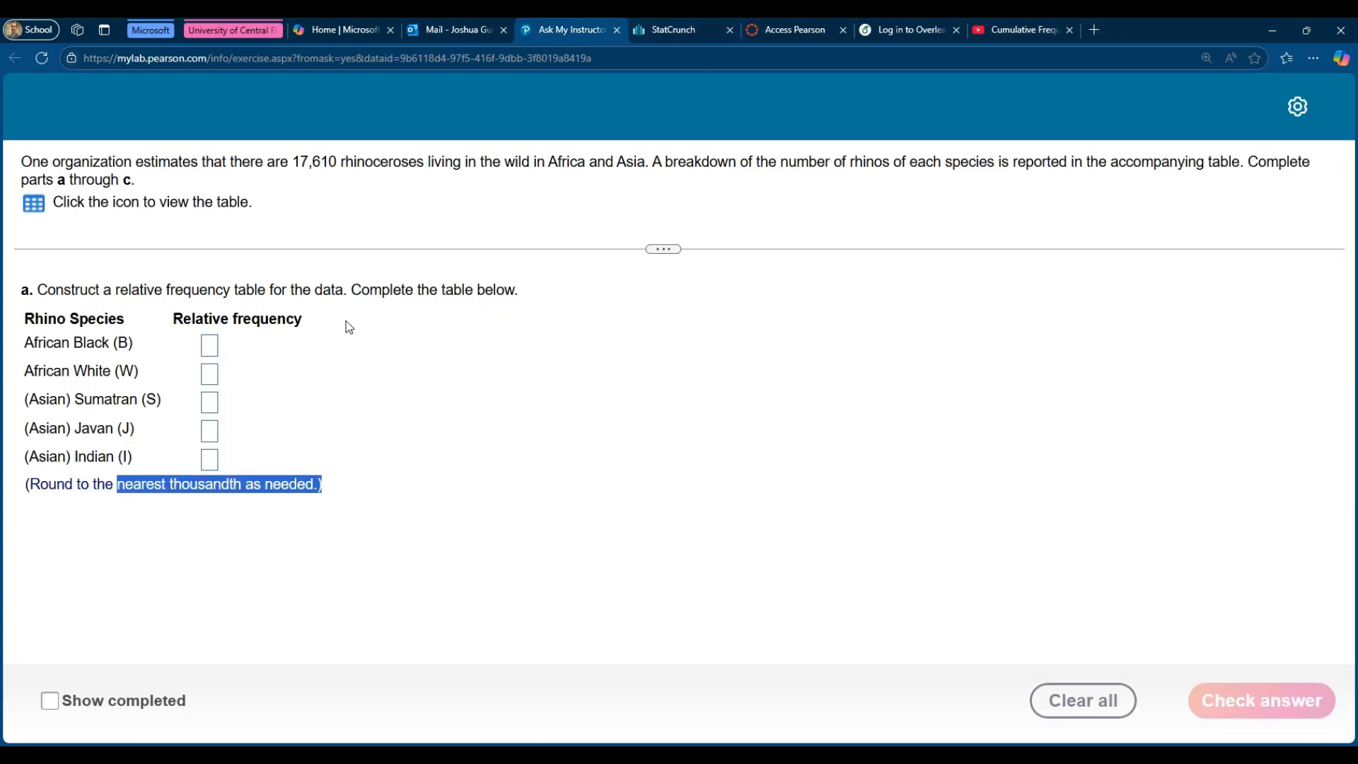
pyautogui.click(680, 29)
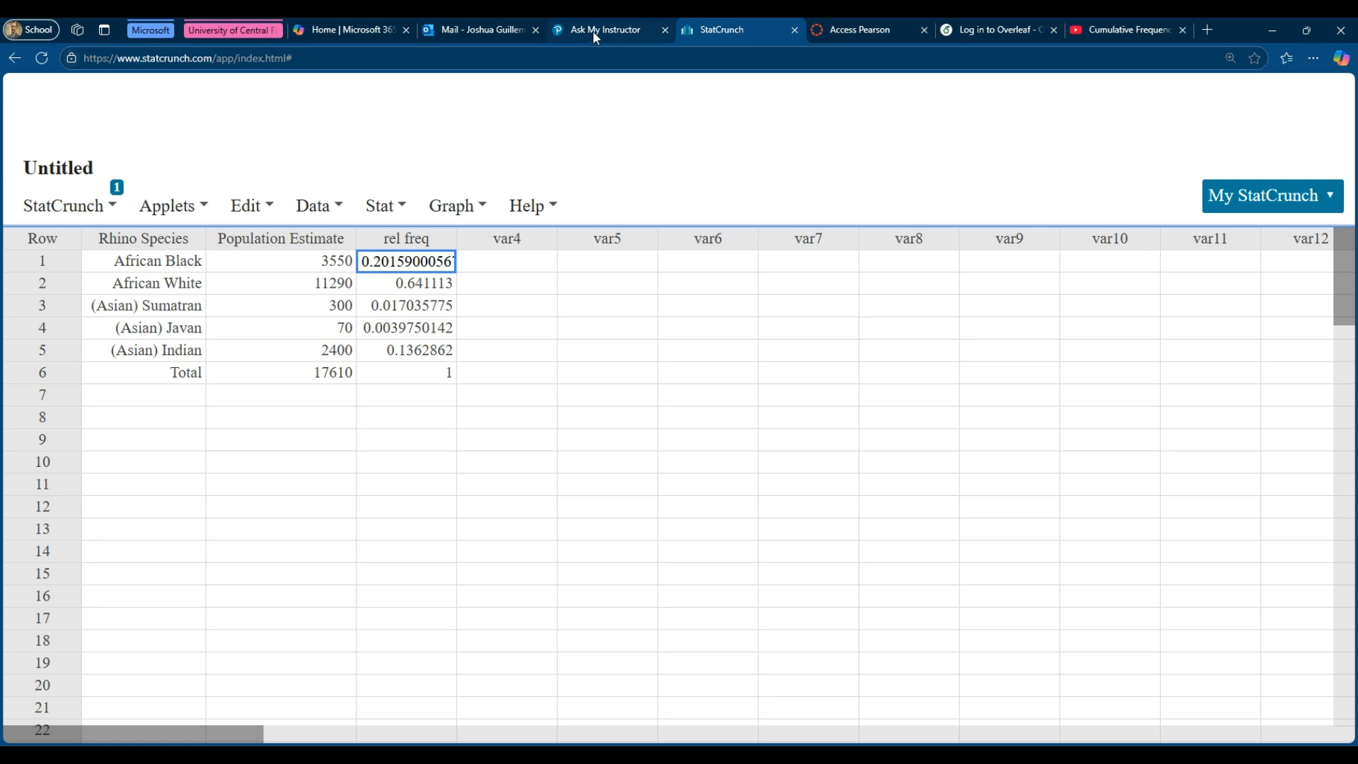
# Enter African Black's relative frequency as 0.202 in the MyLab table.
pyautogui.click(603, 29)
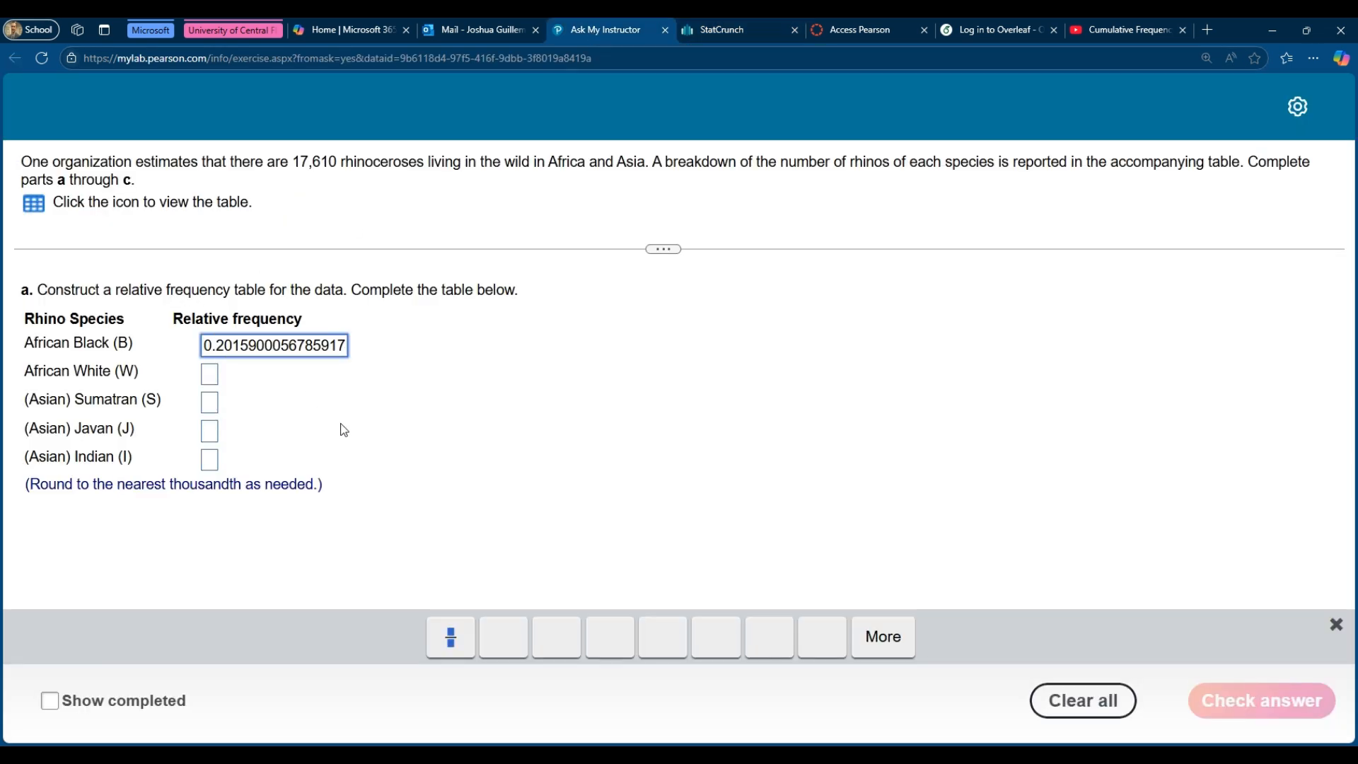
pyautogui.press('Backspace')
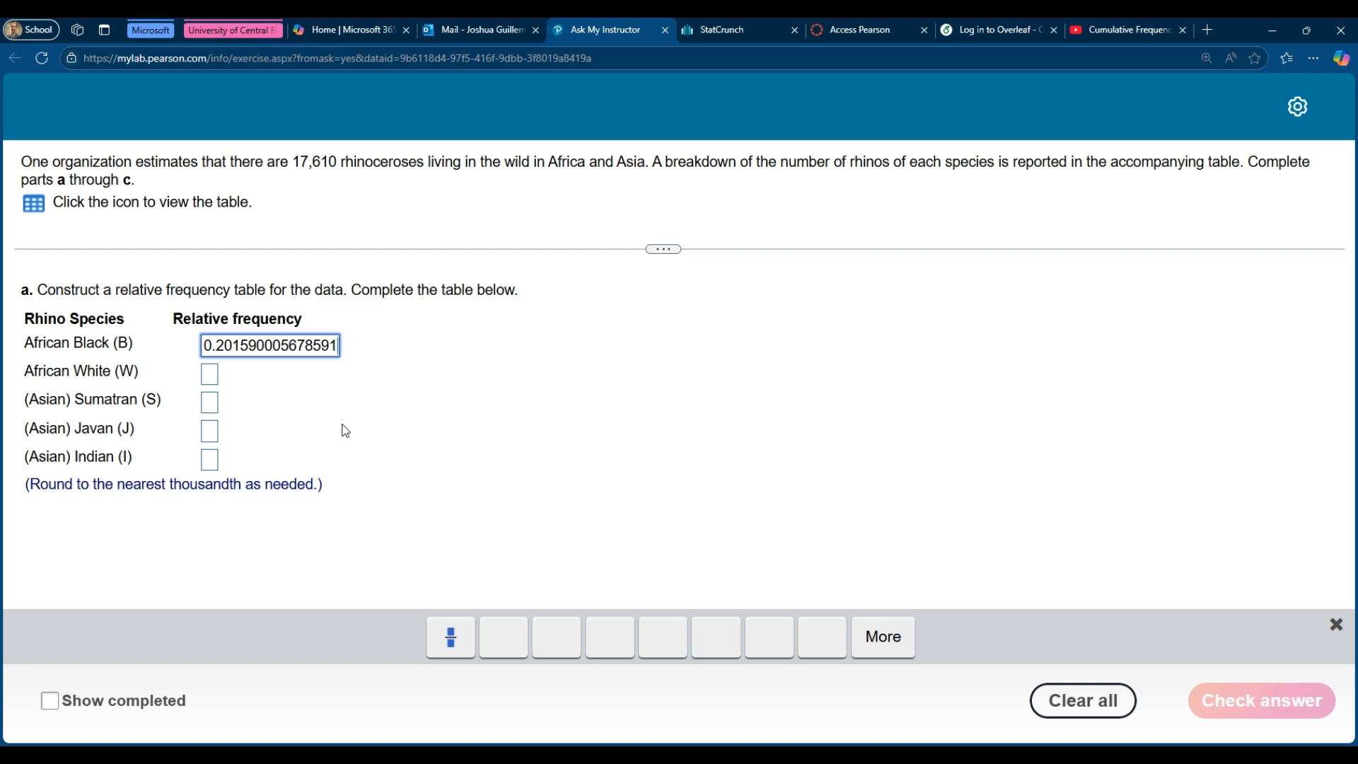
pyautogui.write('0.2015')
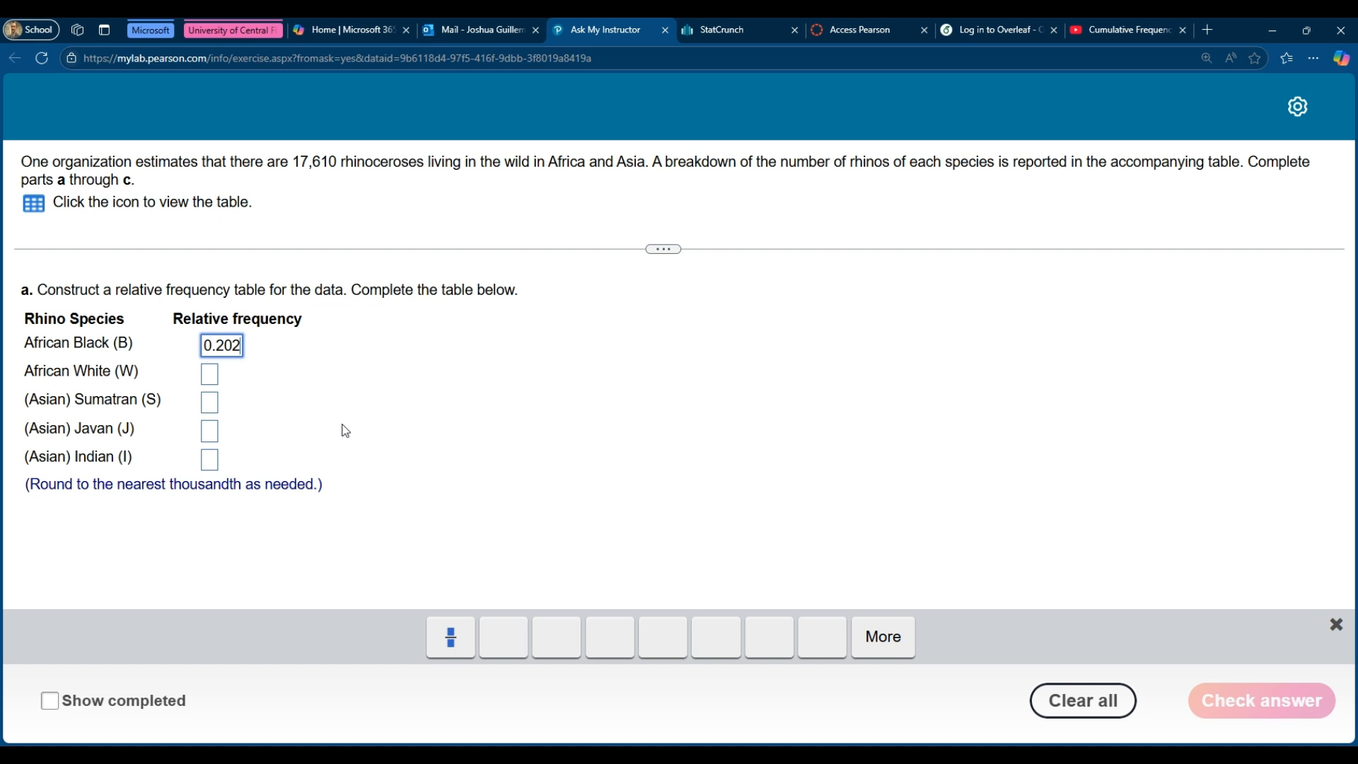
pyautogui.click(210, 374)
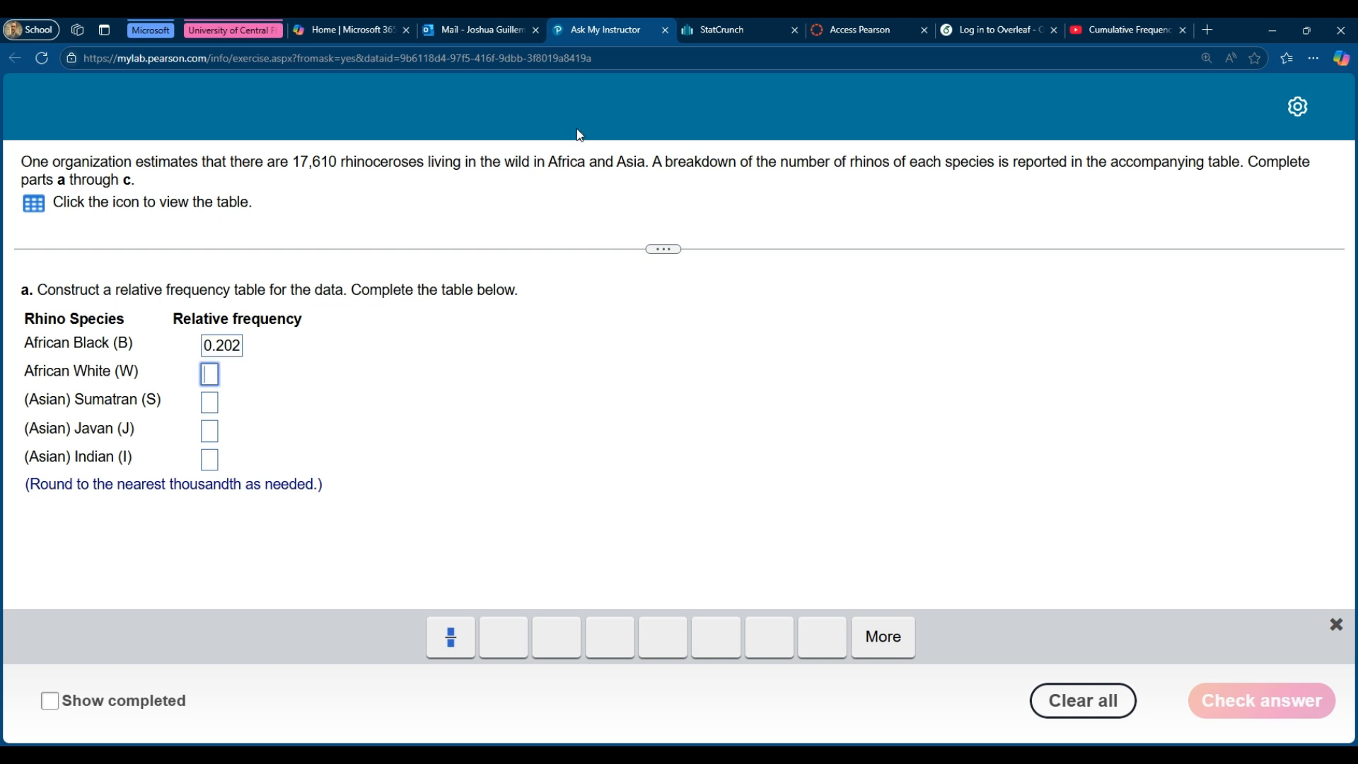
# Copy African White's value 0.641113 from StatCrunch and enter it rounded to 0.641.
pyautogui.click(735, 30)
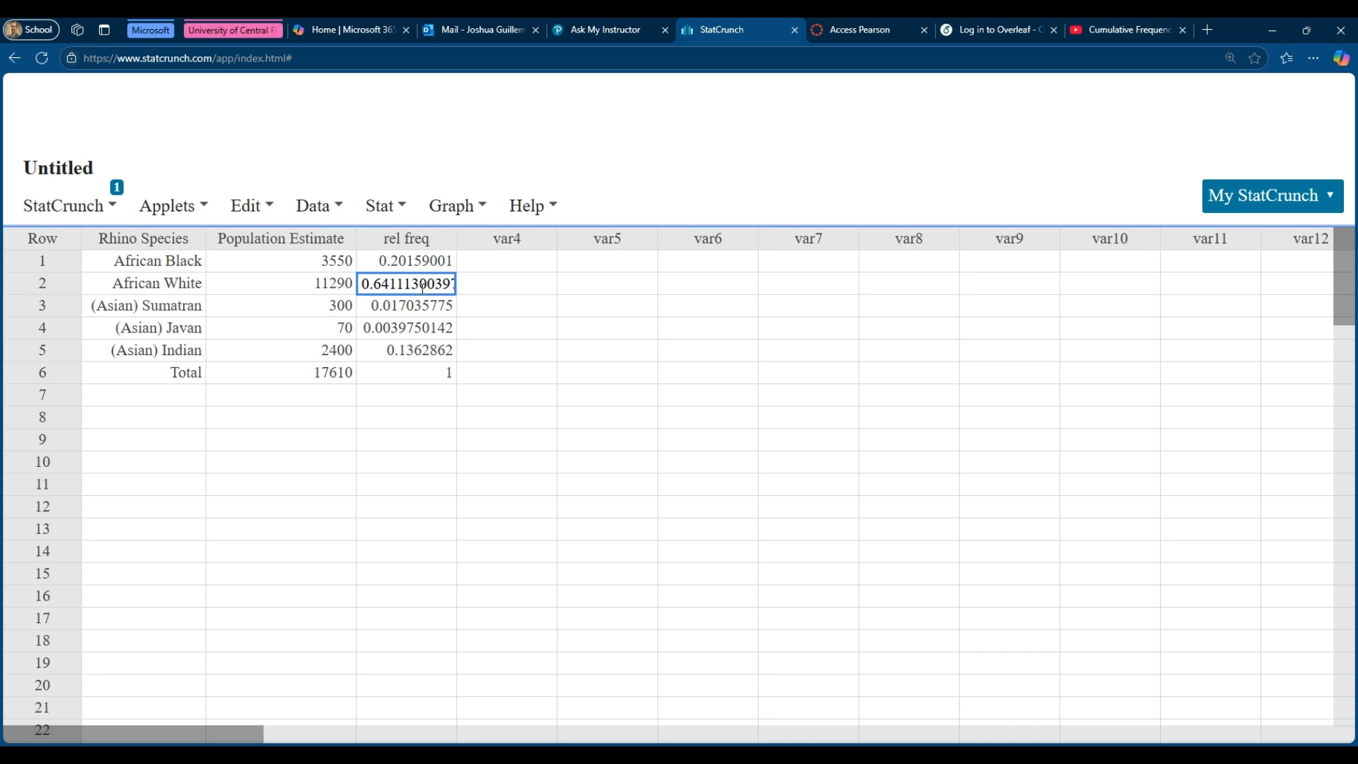
pyautogui.click(604, 30)
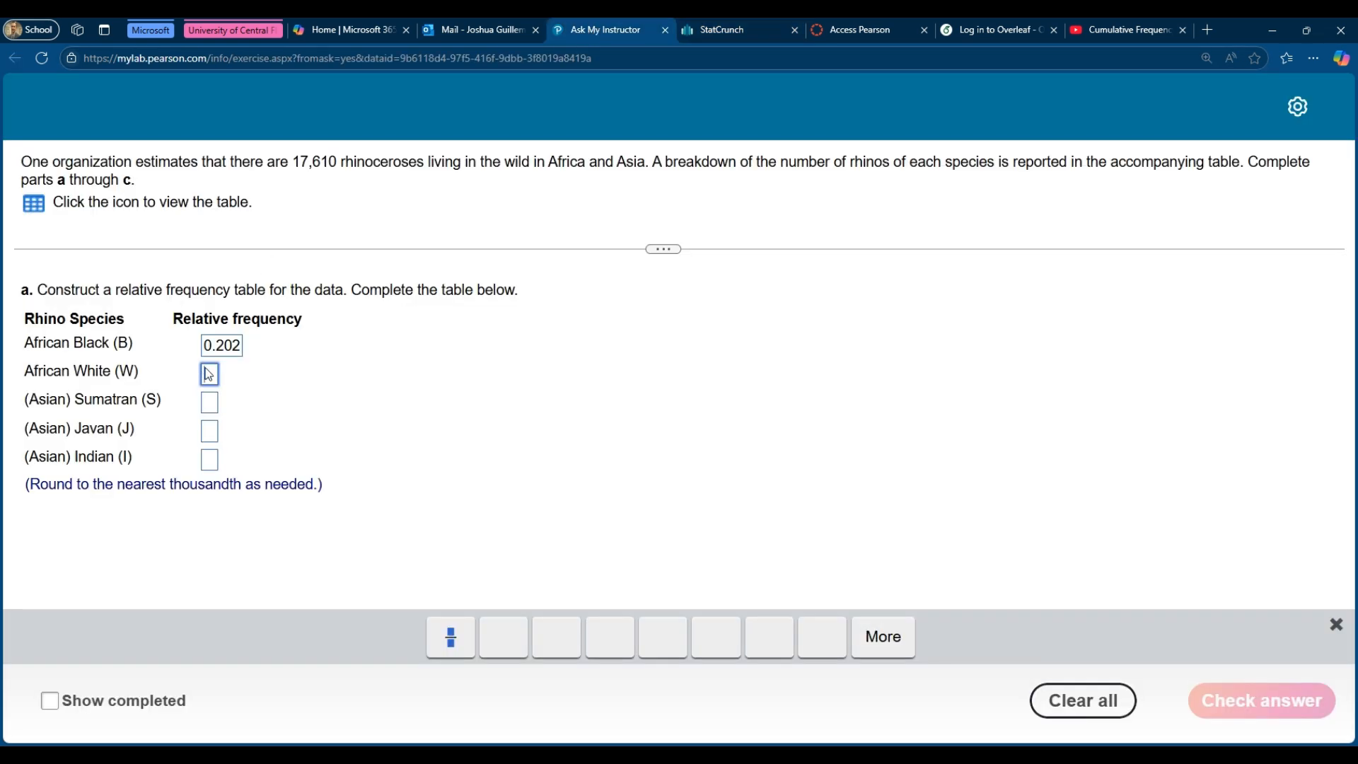
pyautogui.write('0.641113003975014')
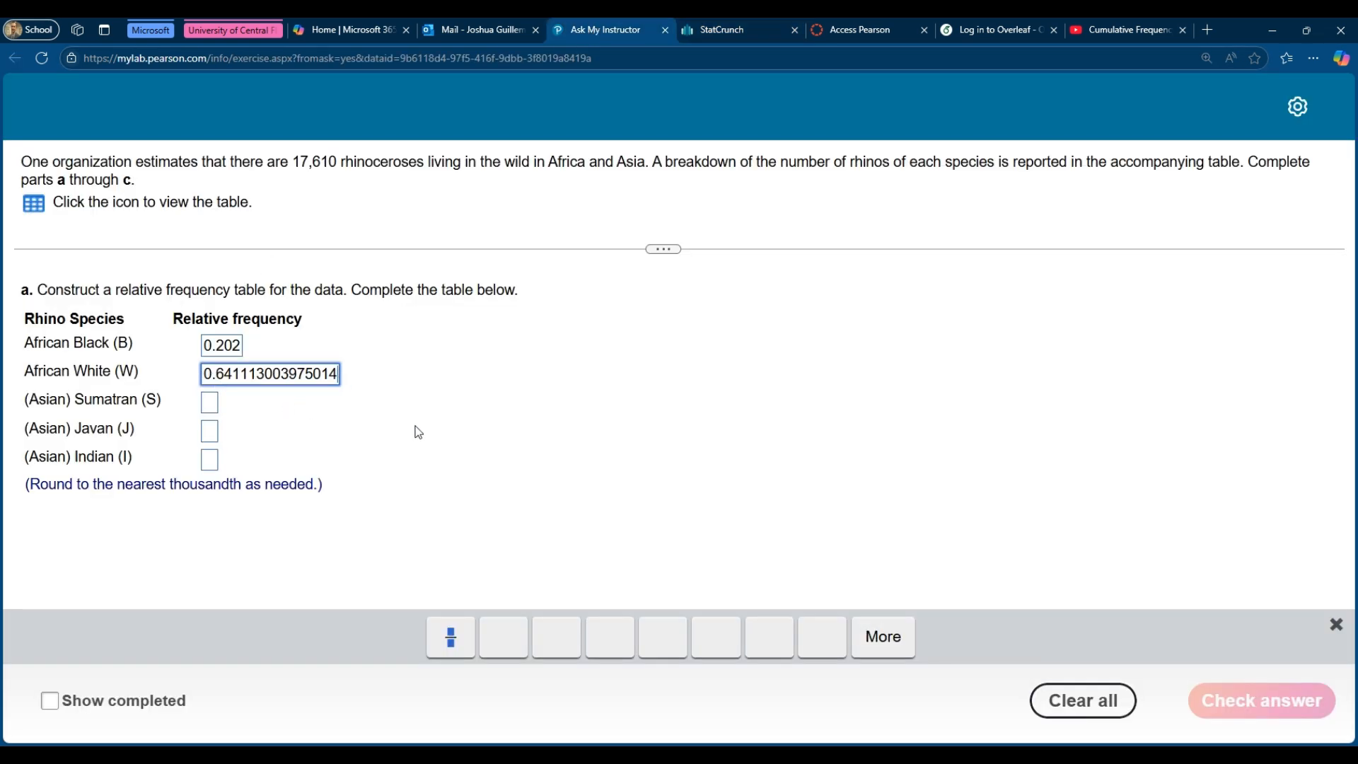
pyautogui.write('0.641')
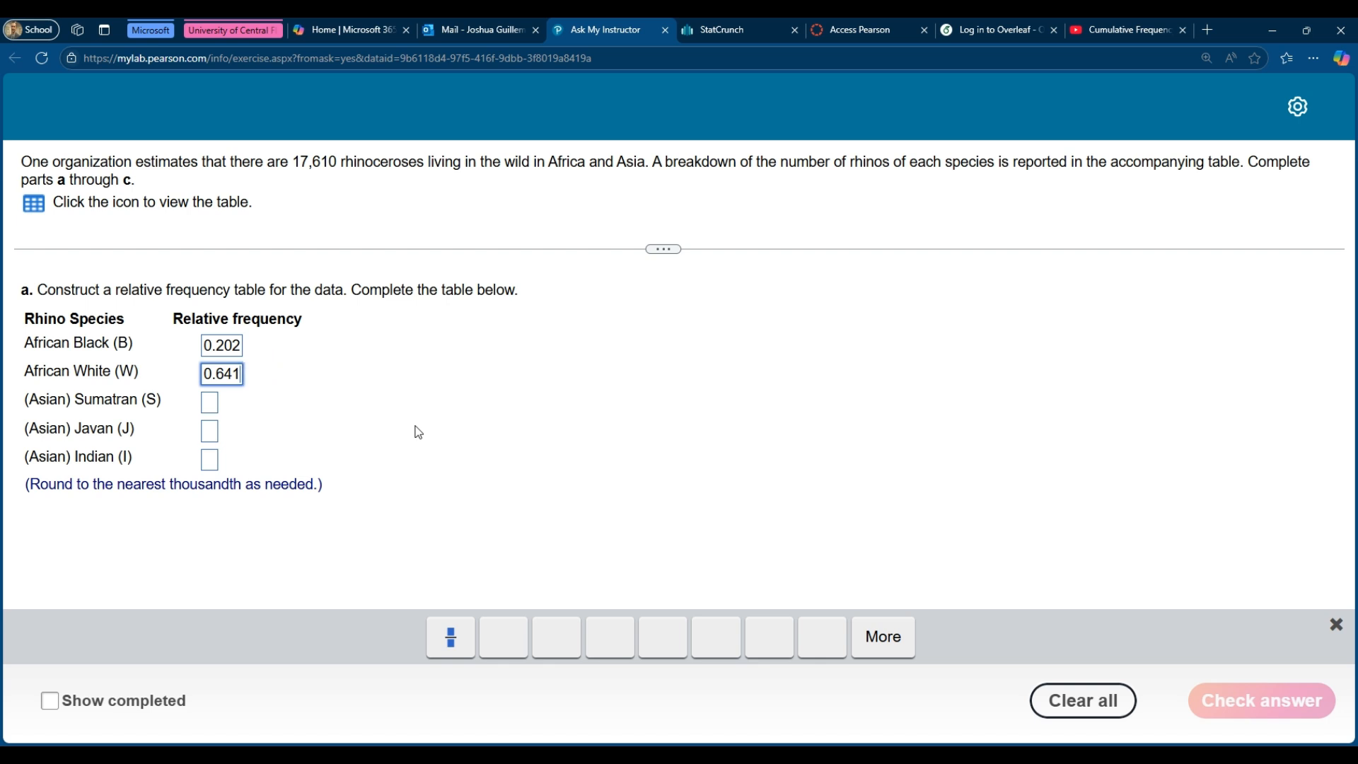
pyautogui.moveTo(348, 435)
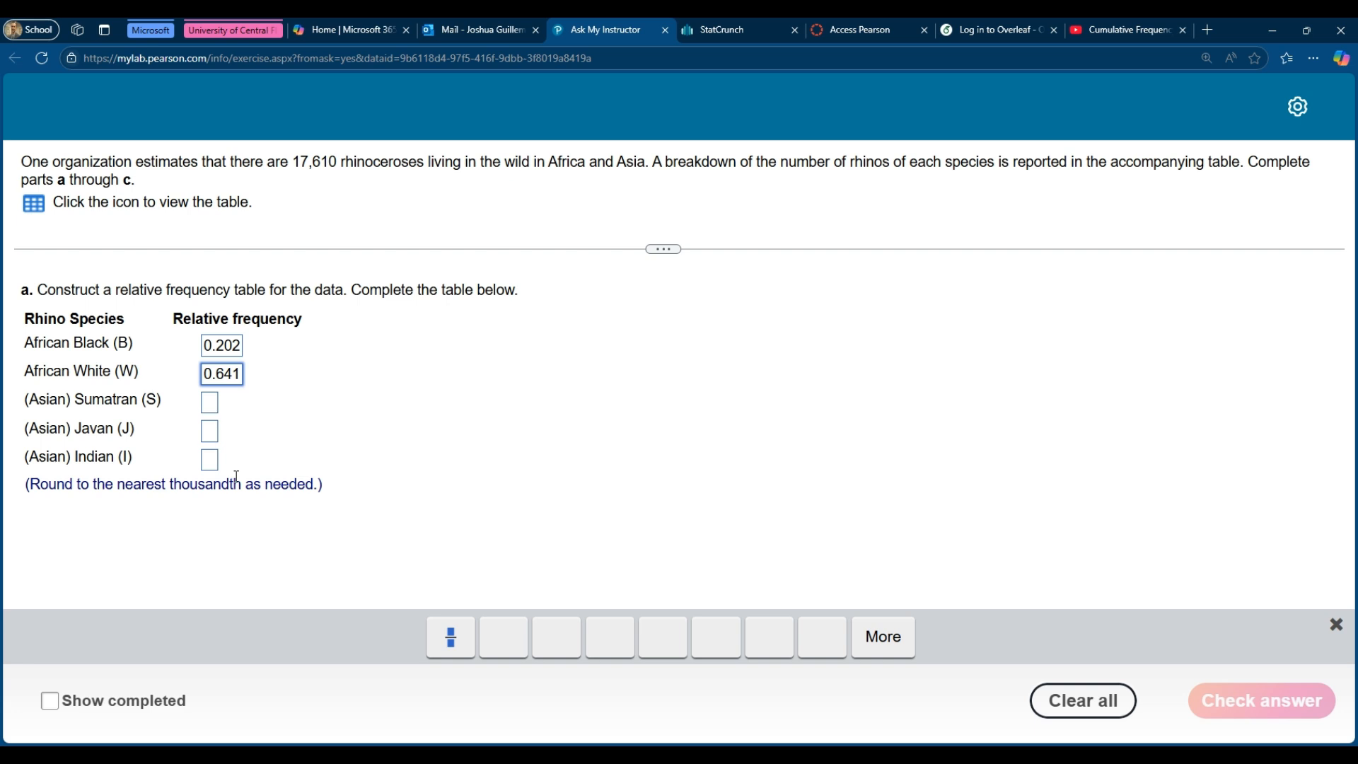
pyautogui.click(222, 373)
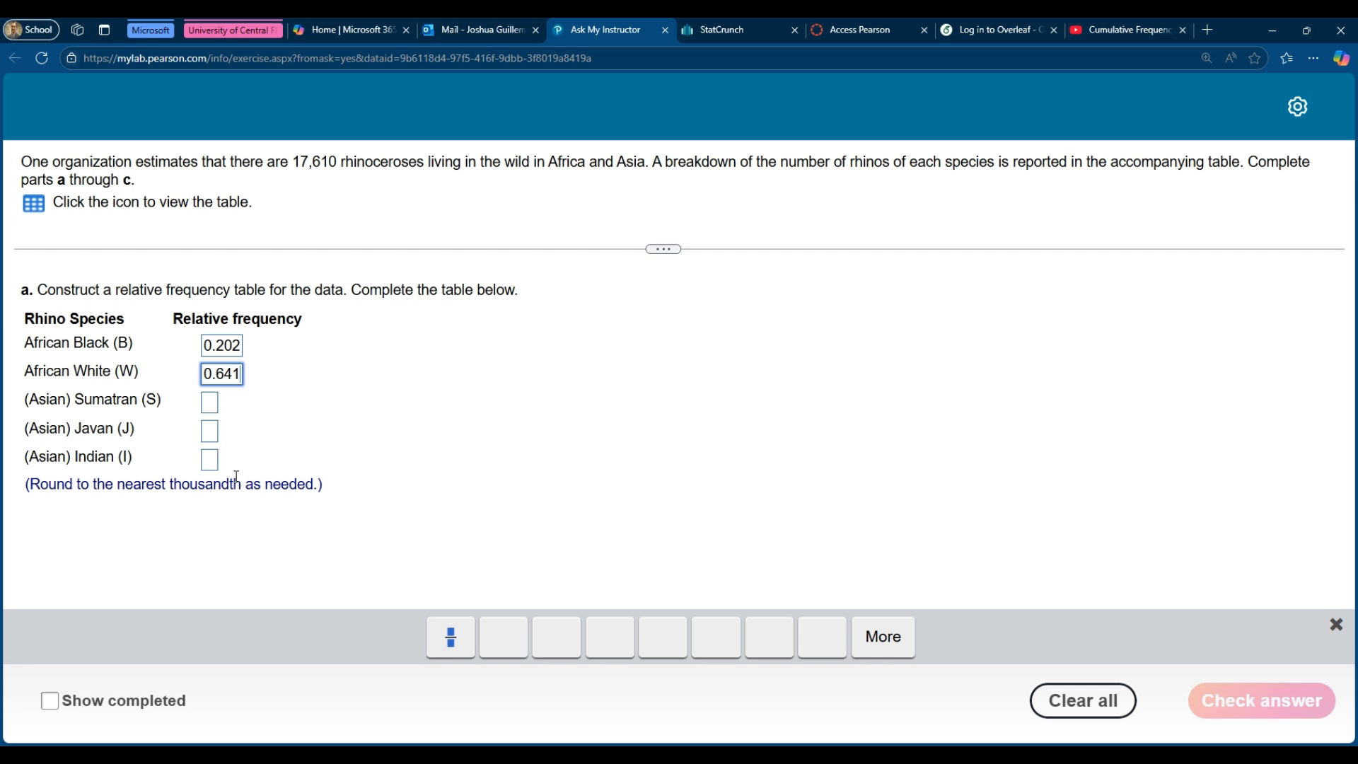